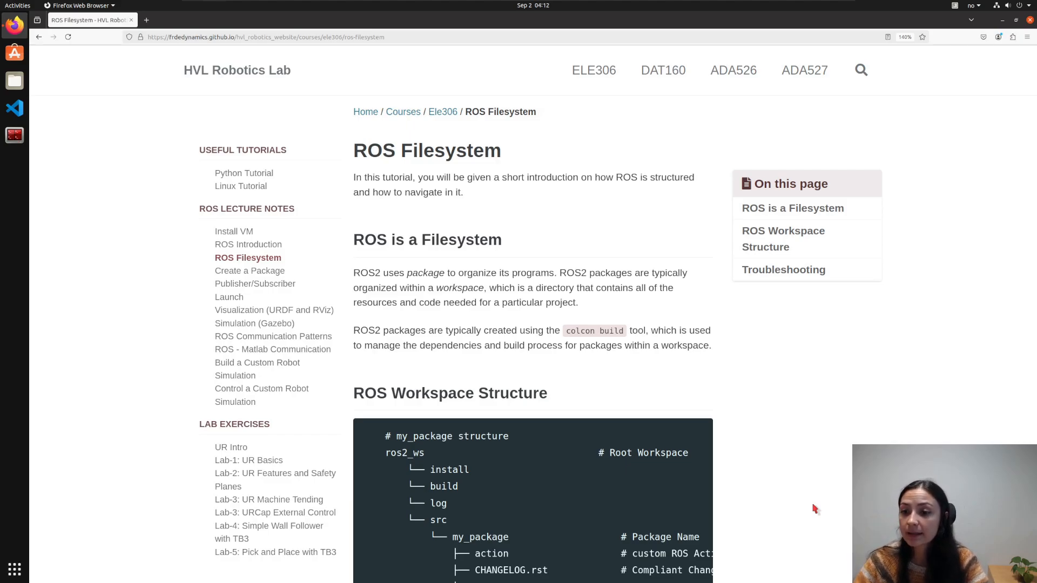
mouse_move(806, 500)
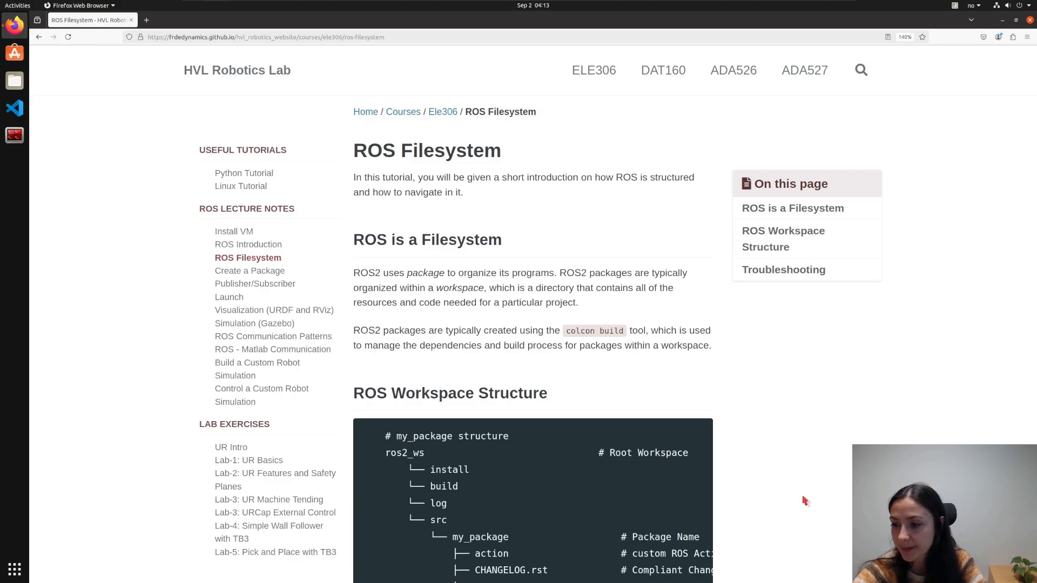
mouse_move(691, 430)
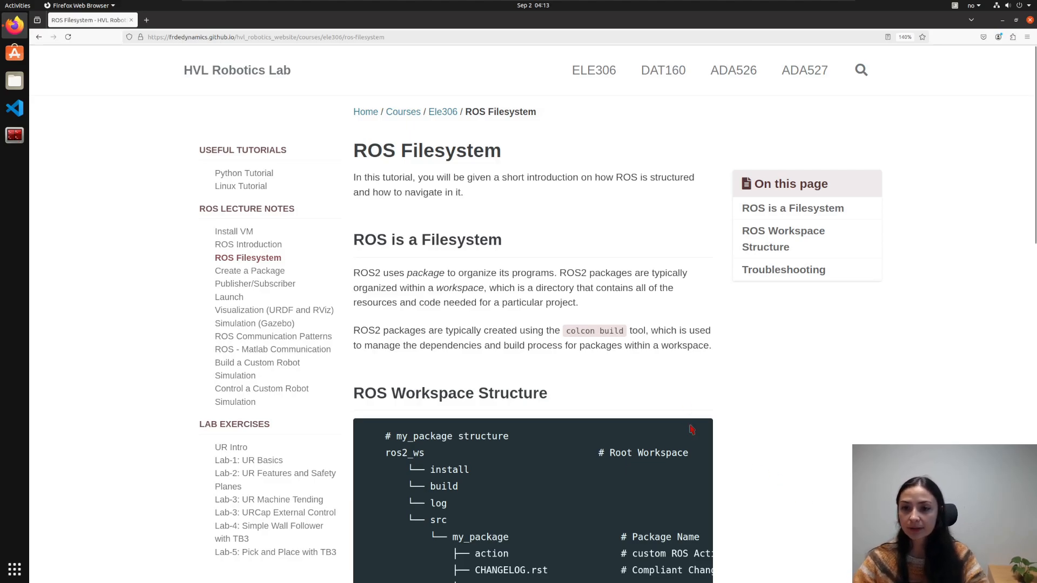
mouse_move(415, 261)
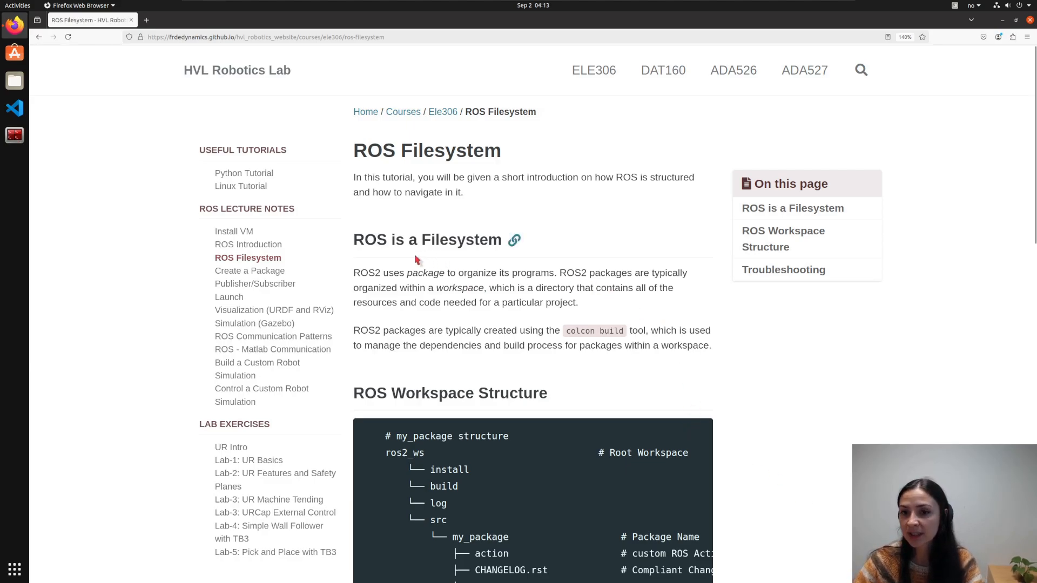
- Skim the 'ROS is a Filesystem' section of the tutorial and launch Files from the dock
double_click(403, 240)
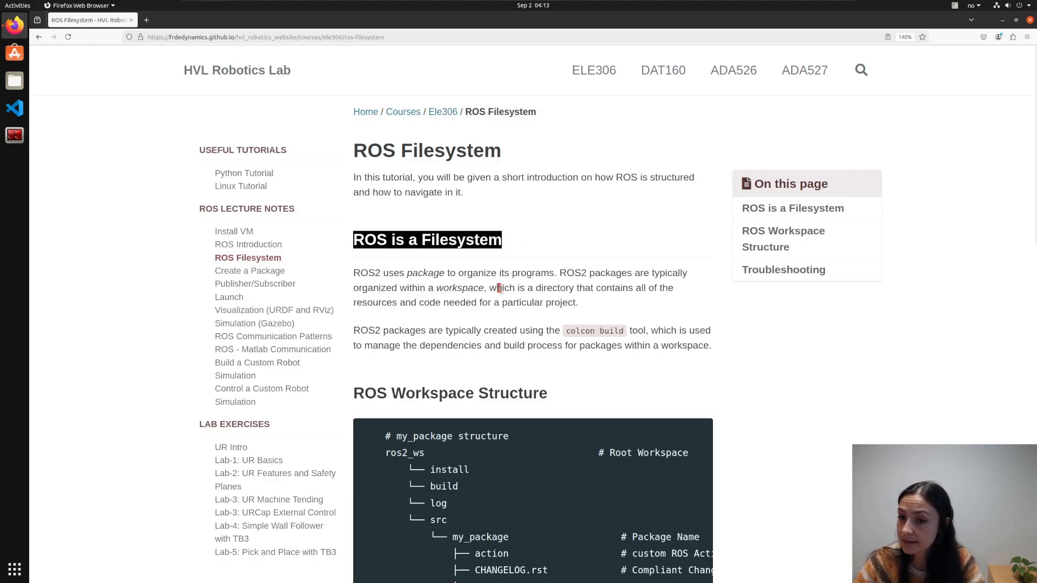
mouse_move(498, 293)
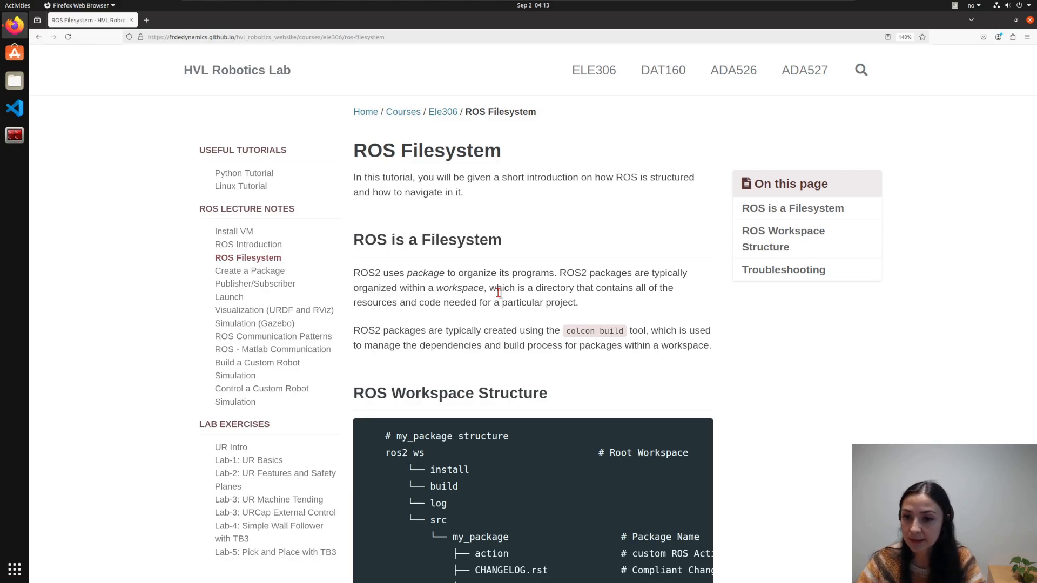
scroll(down, 3)
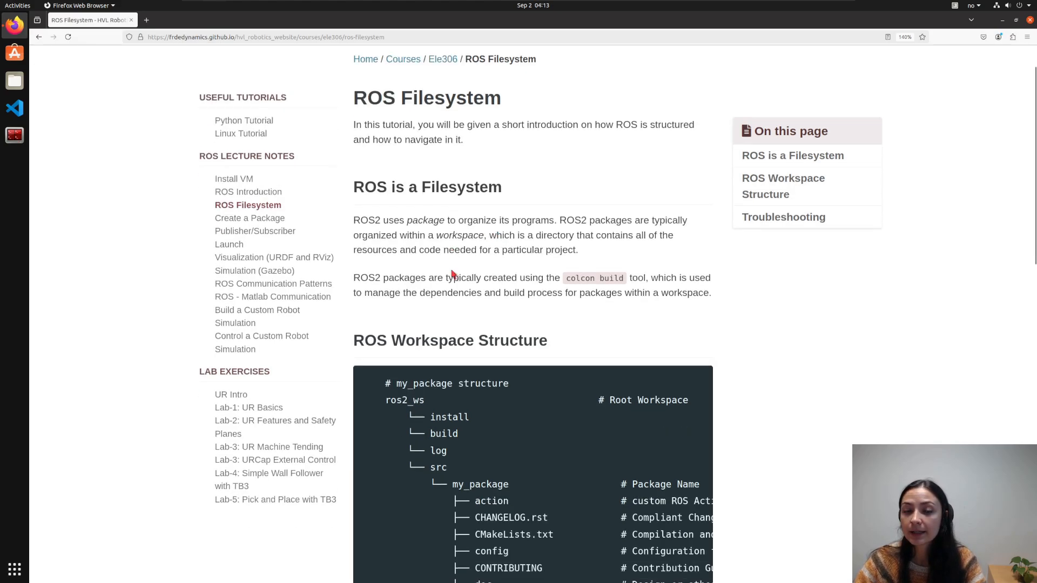
scroll(down, 3)
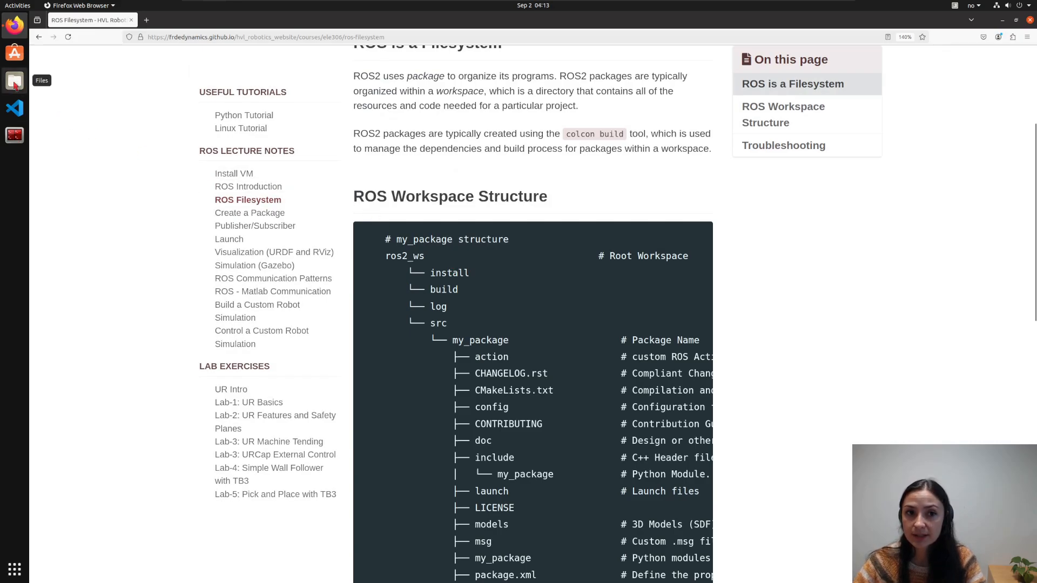
click(14, 80)
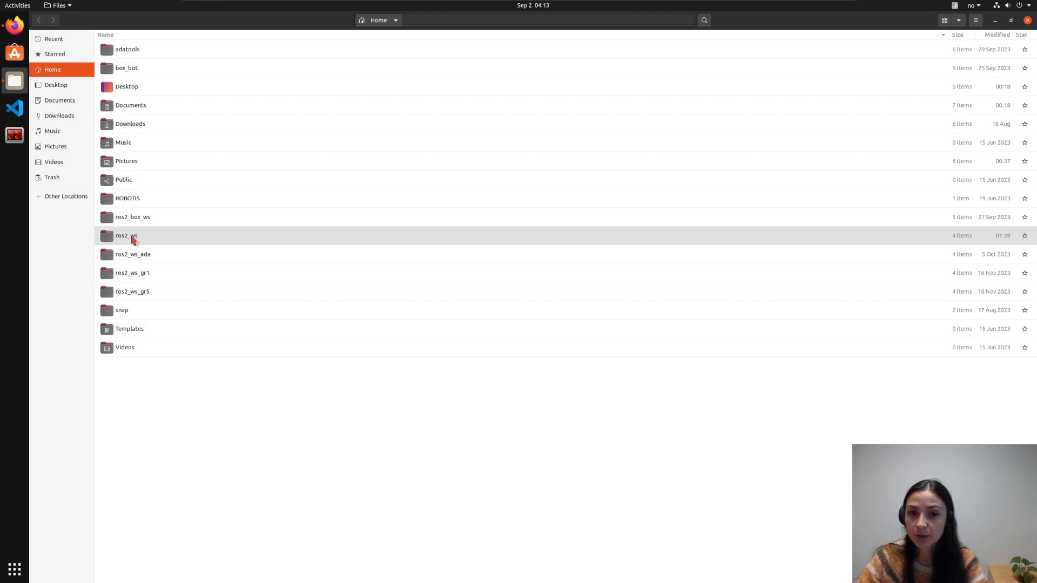
- Navigate into ros2_ws and then its src folder to list the workspace packages
double_click(125, 234)
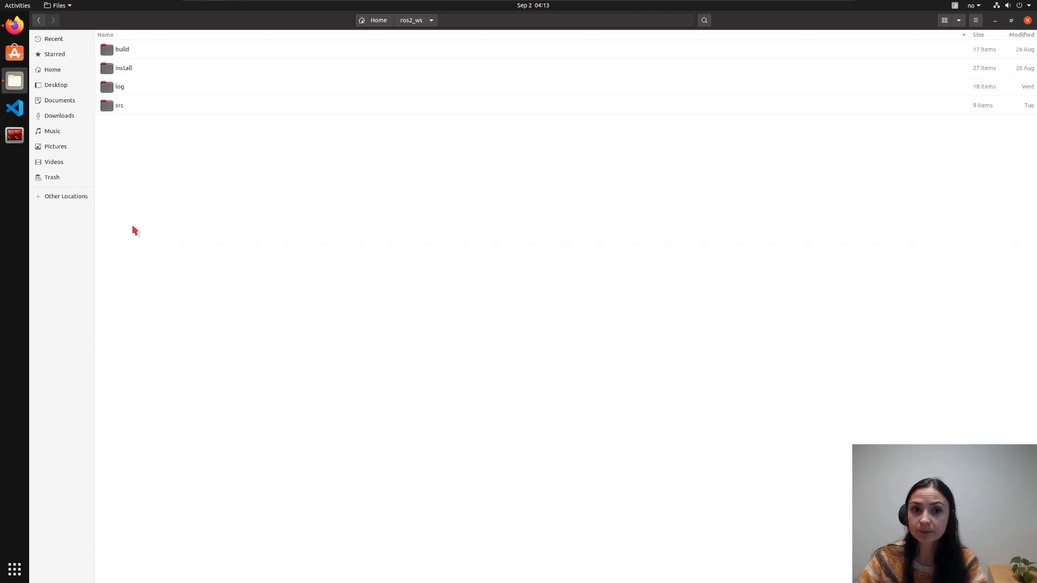
click(119, 105)
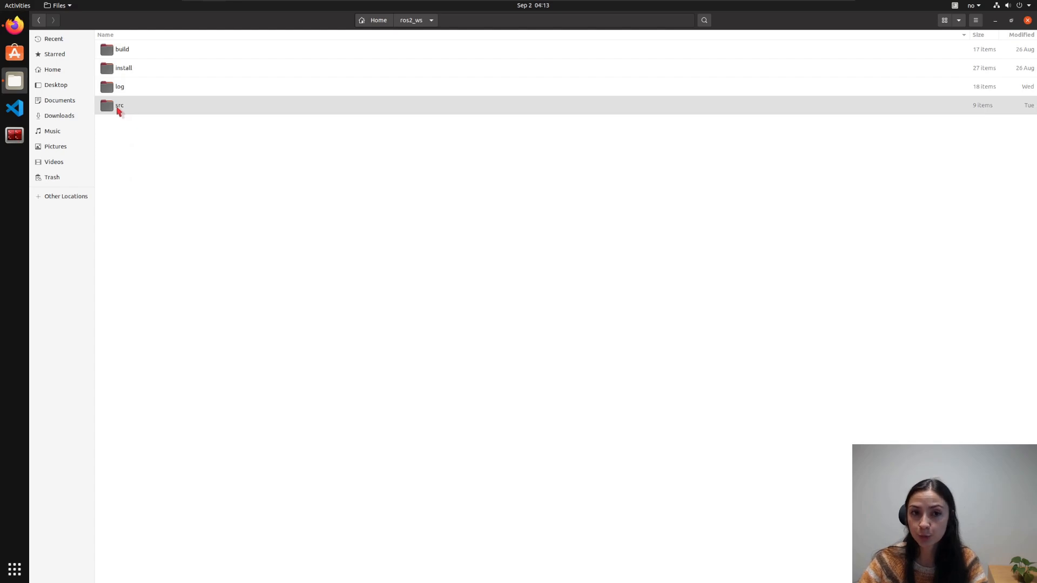
double_click(119, 105)
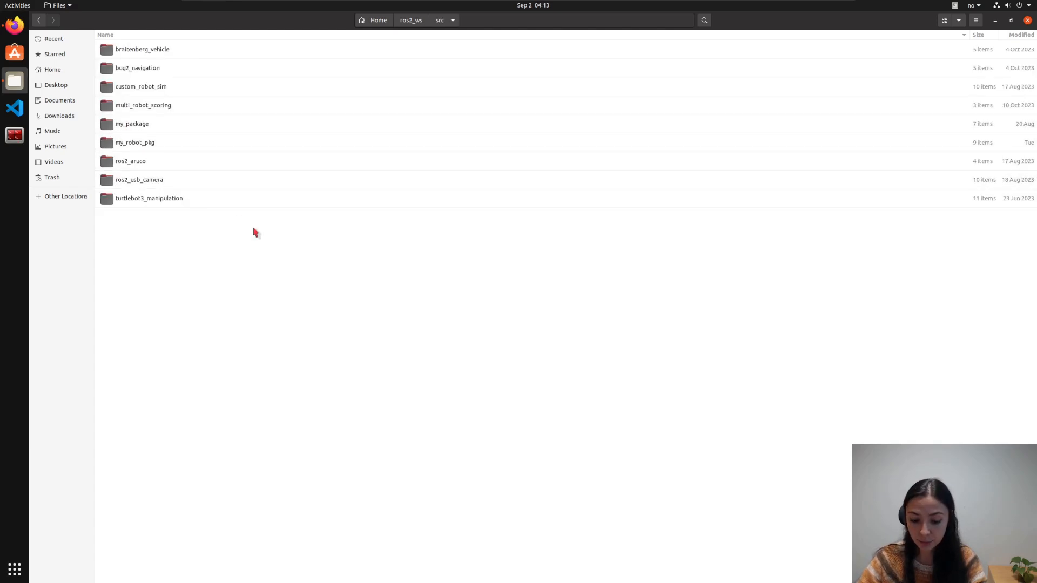
- Tile Files on the left half and the tutorial page on the right half of the screen
key(Super+Left)
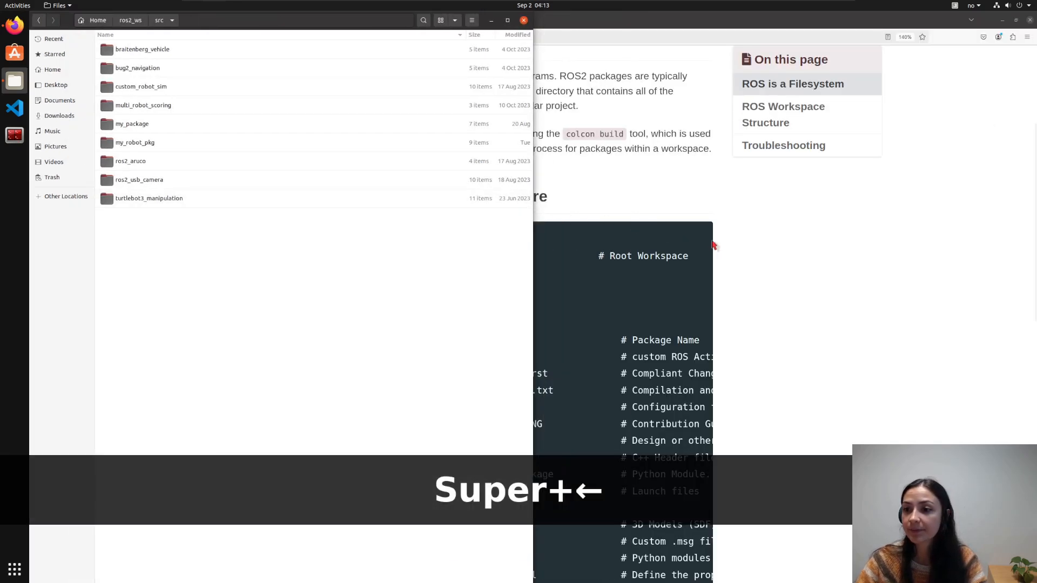
key(super+Right)
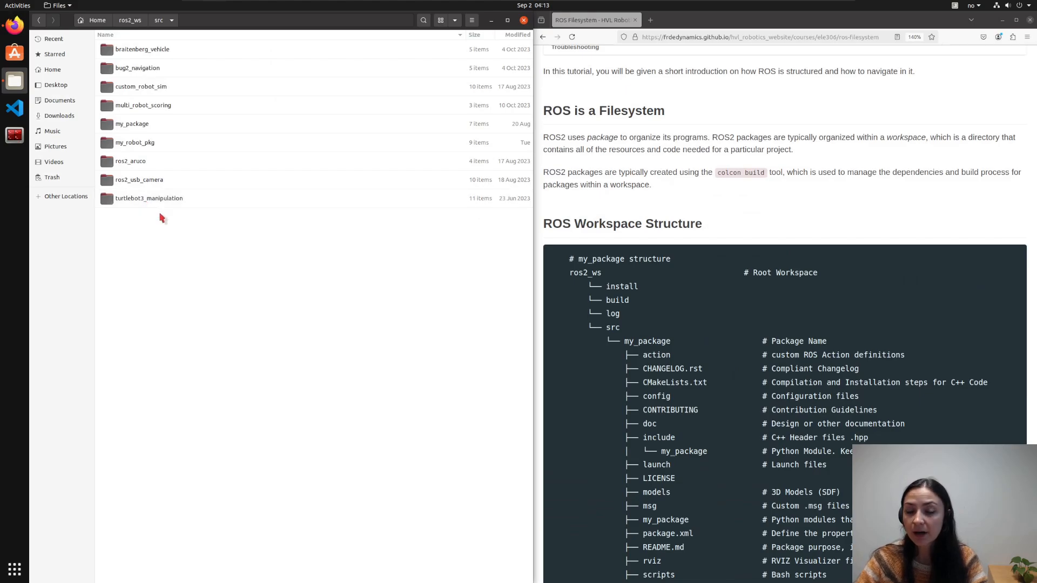
mouse_move(164, 217)
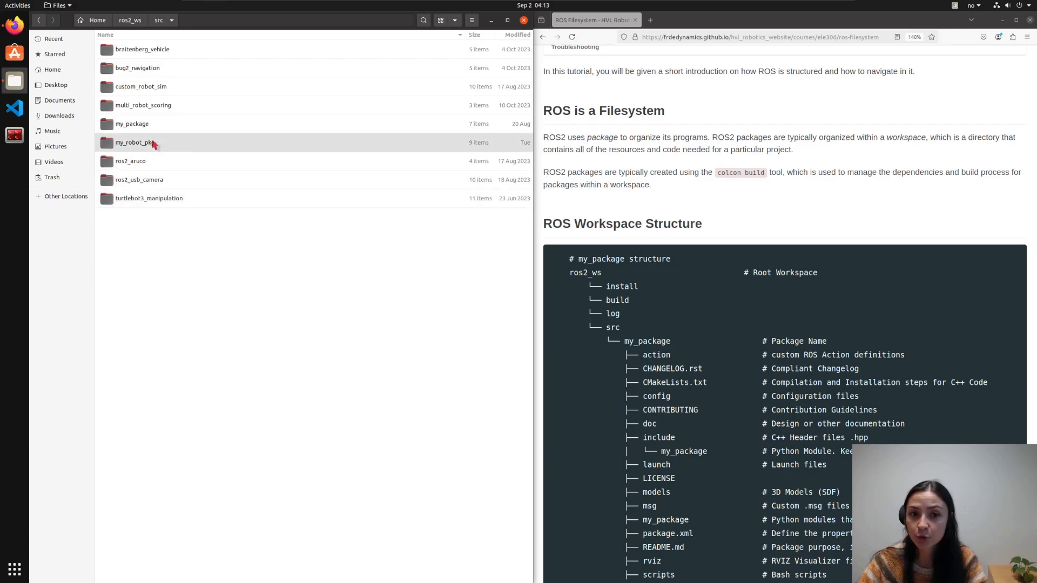
- Enter the my_package folder and highlight its setup.py among launch, resource, test and package.xml
click(132, 123)
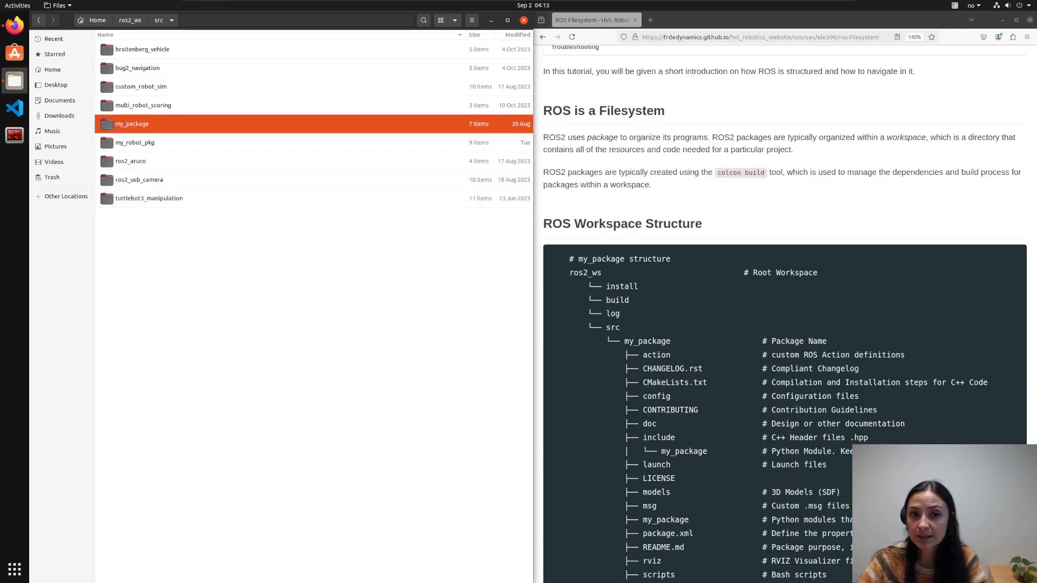
double_click(132, 123)
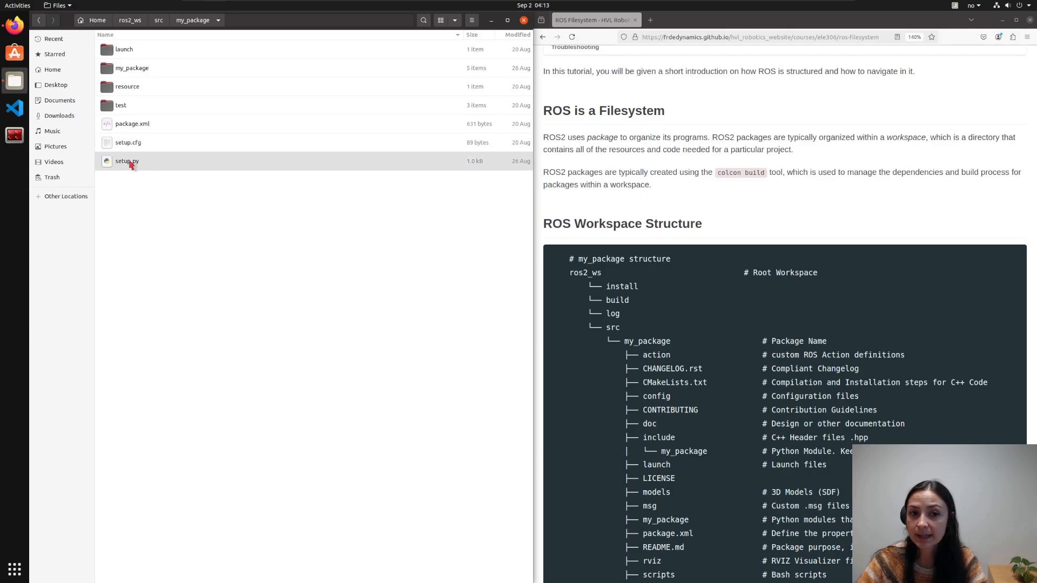
click(127, 161)
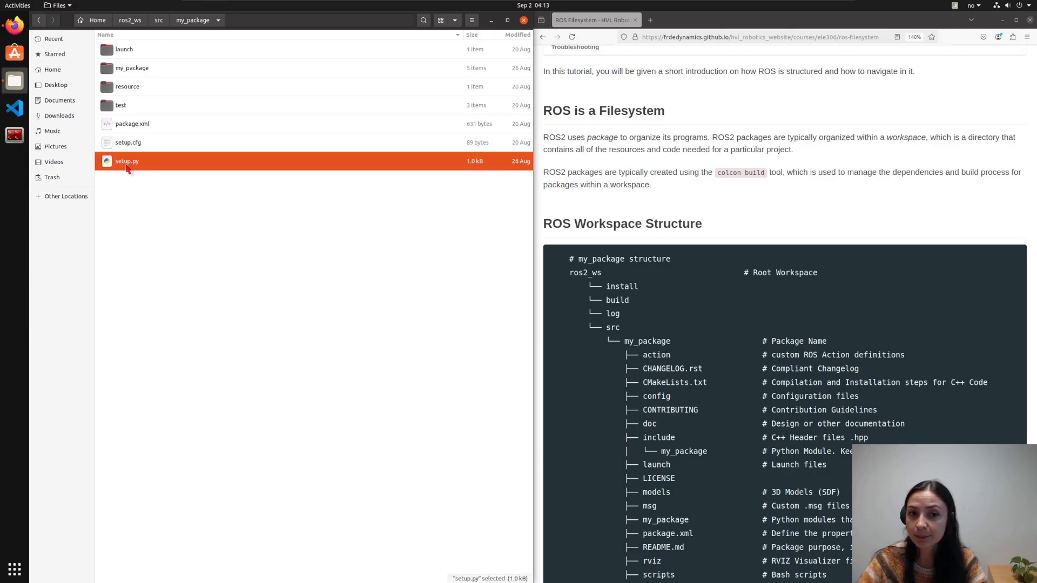
mouse_move(132, 123)
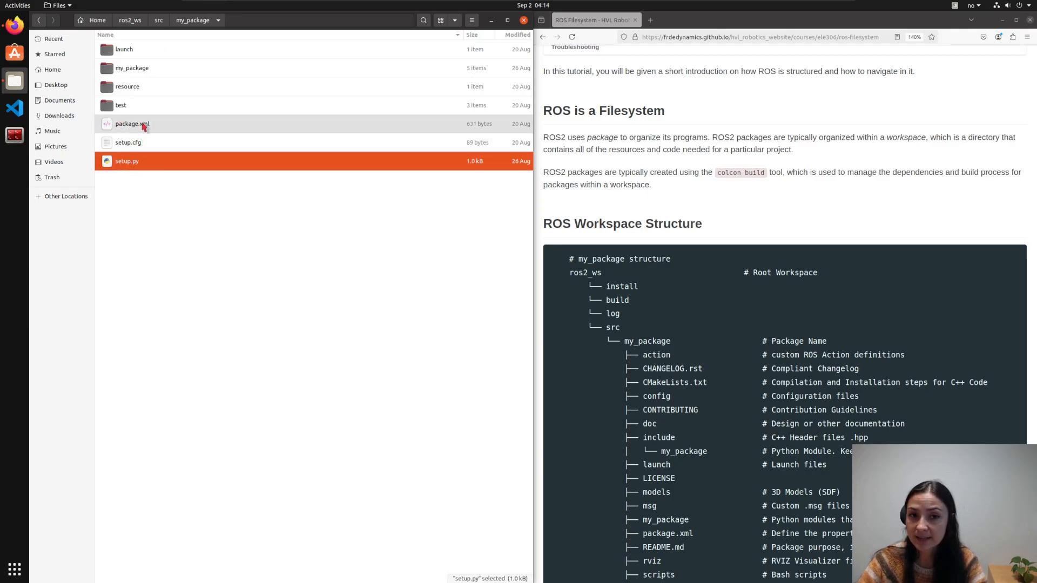
mouse_move(150, 129)
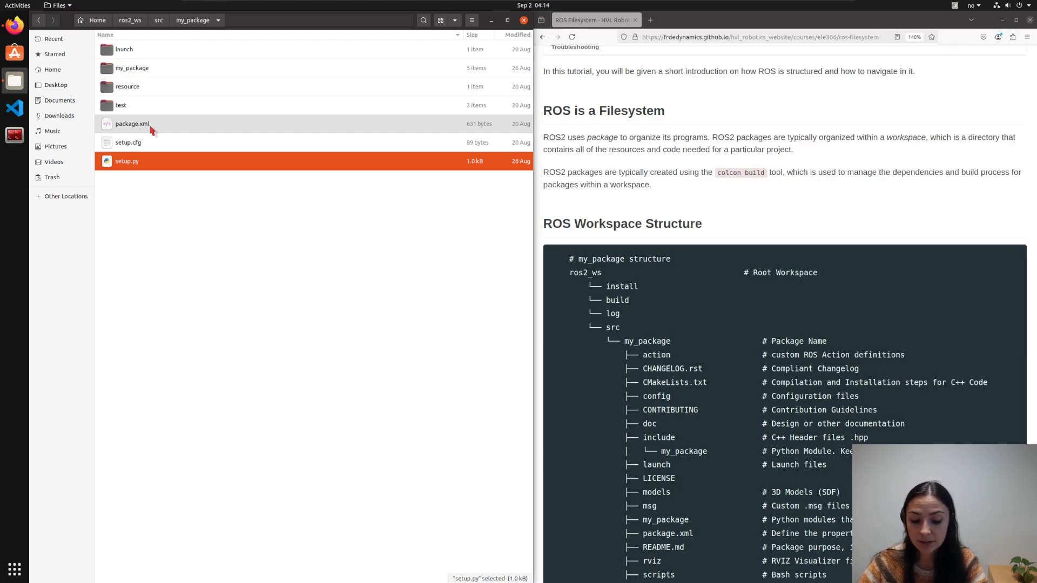
click(212, 227)
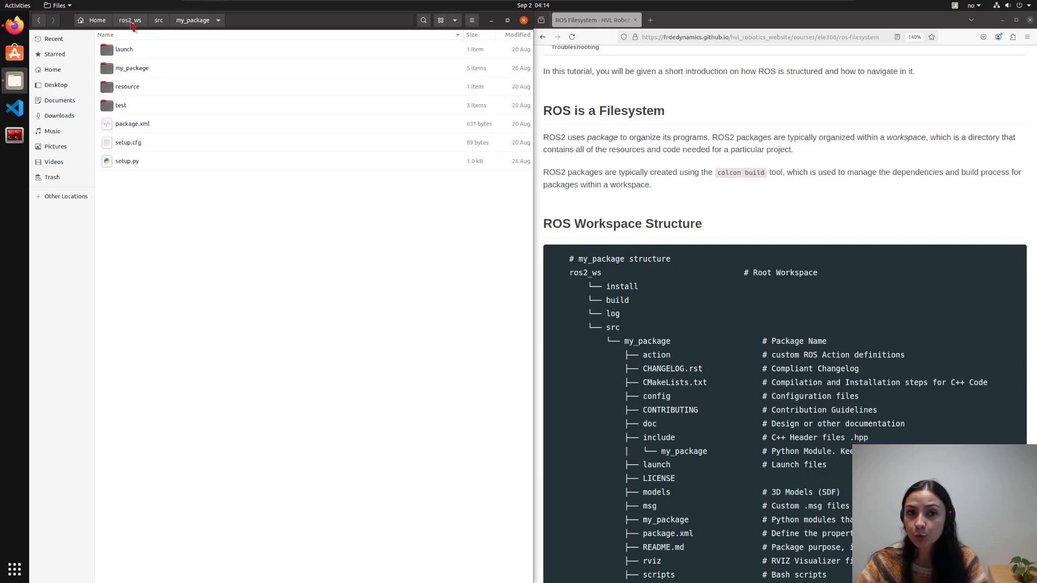
- Go back up to the ros2_ws root listing build, install, log and src, with src selected
click(130, 19)
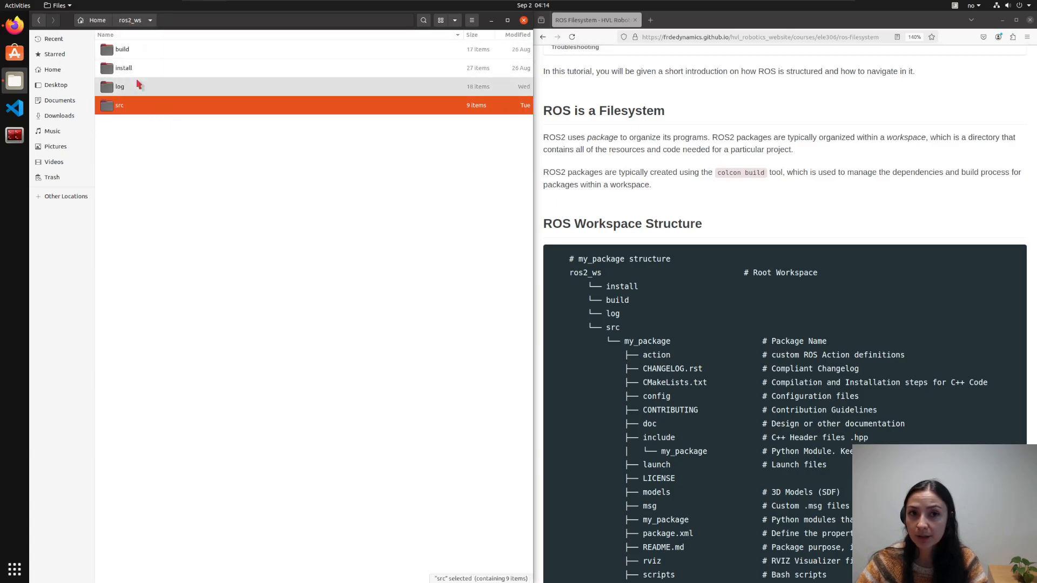
mouse_move(240, 174)
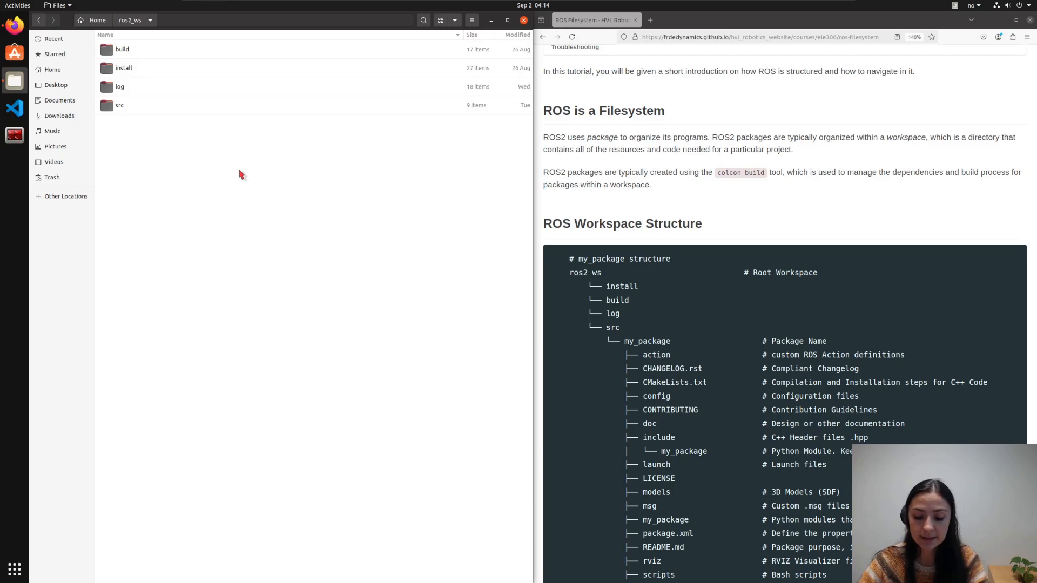
mouse_move(187, 116)
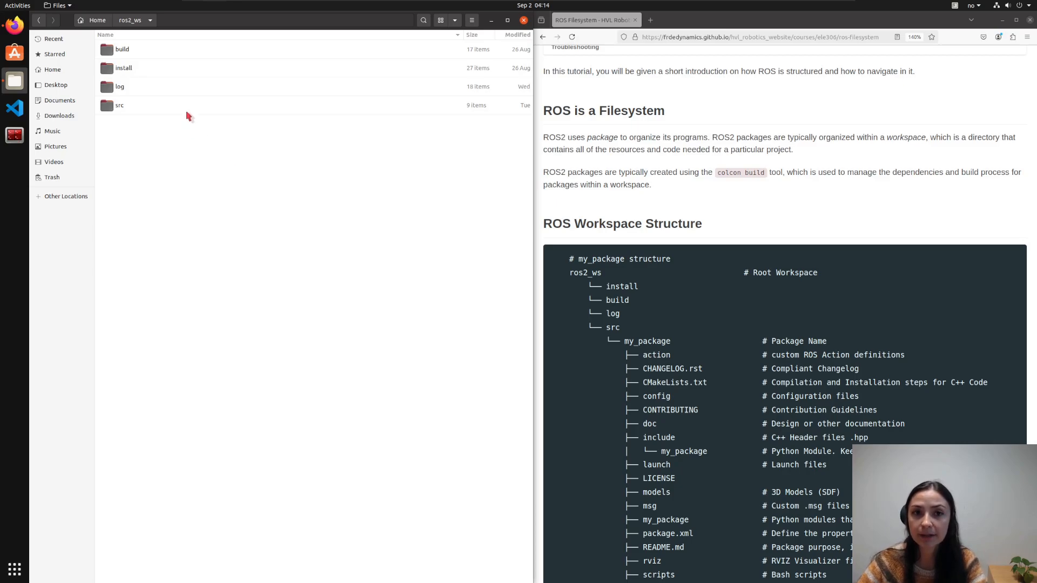
mouse_move(193, 177)
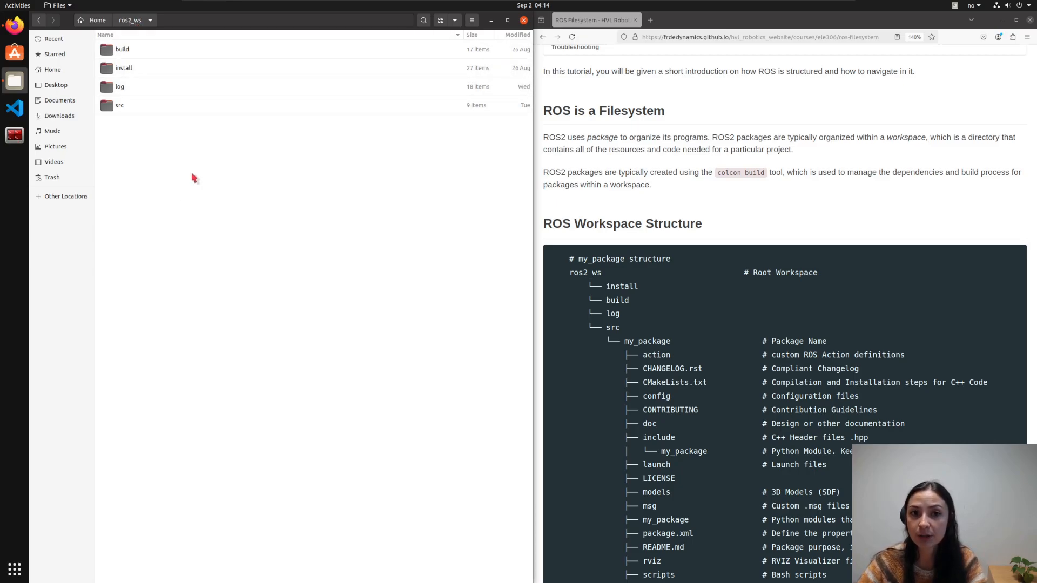
mouse_move(203, 183)
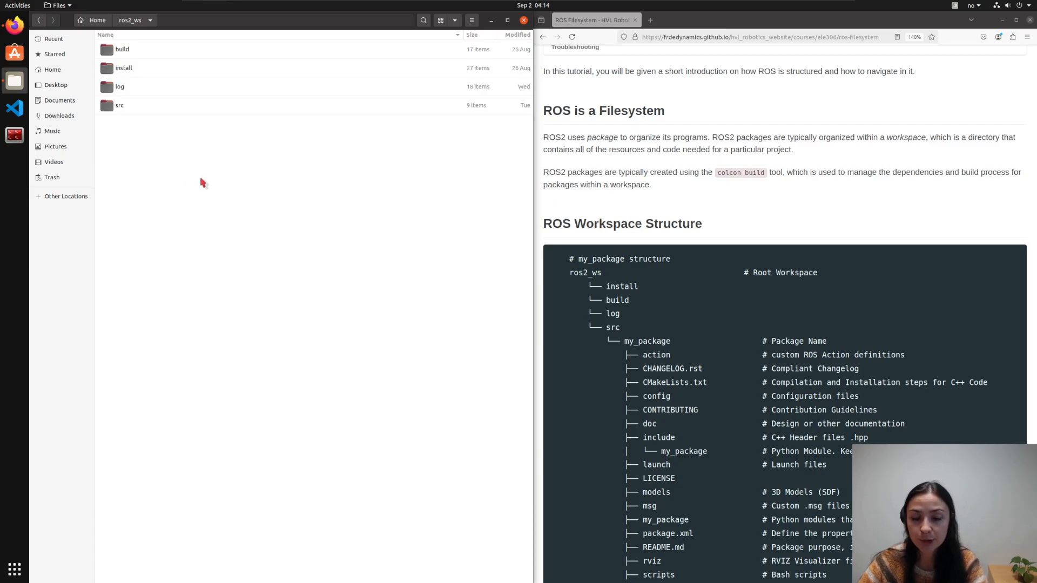
mouse_move(192, 99)
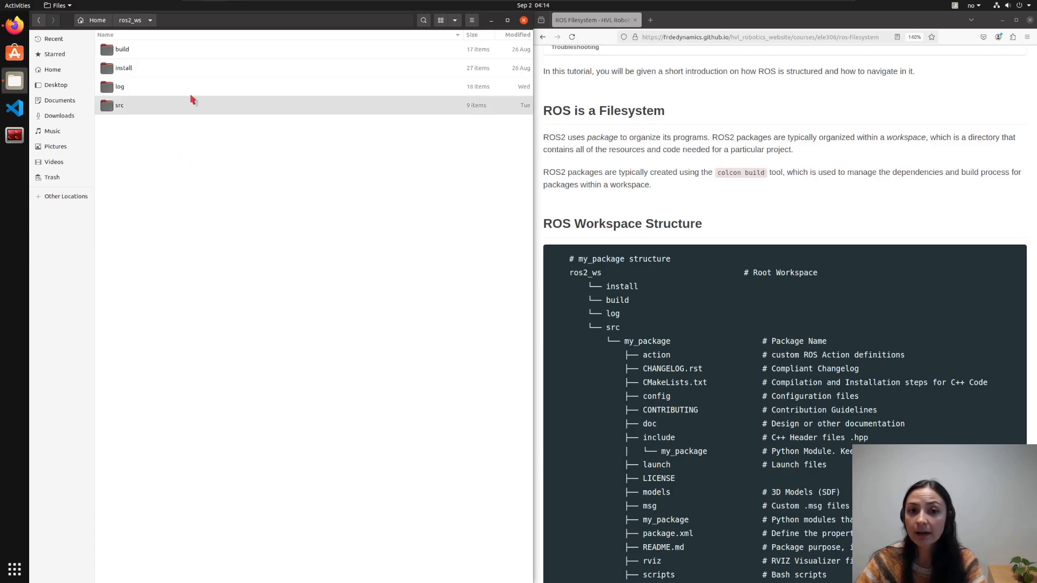
mouse_move(140, 121)
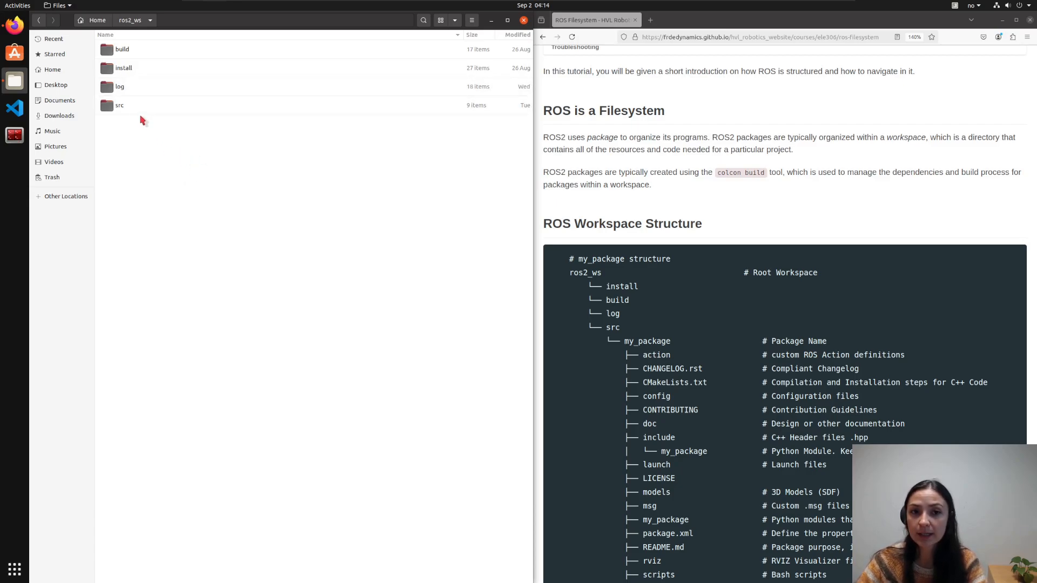
click(119, 105)
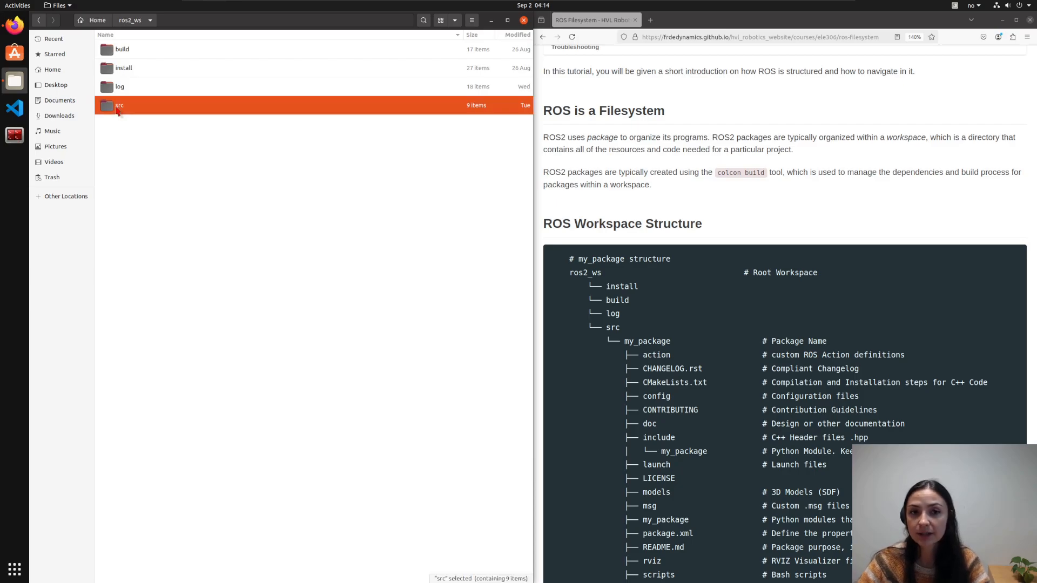
mouse_move(151, 123)
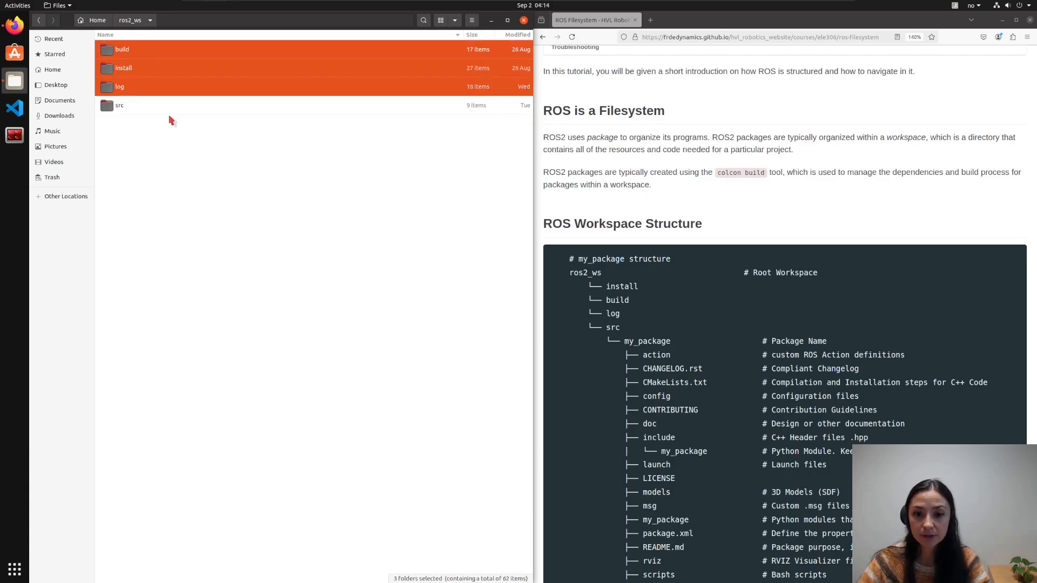
mouse_move(181, 136)
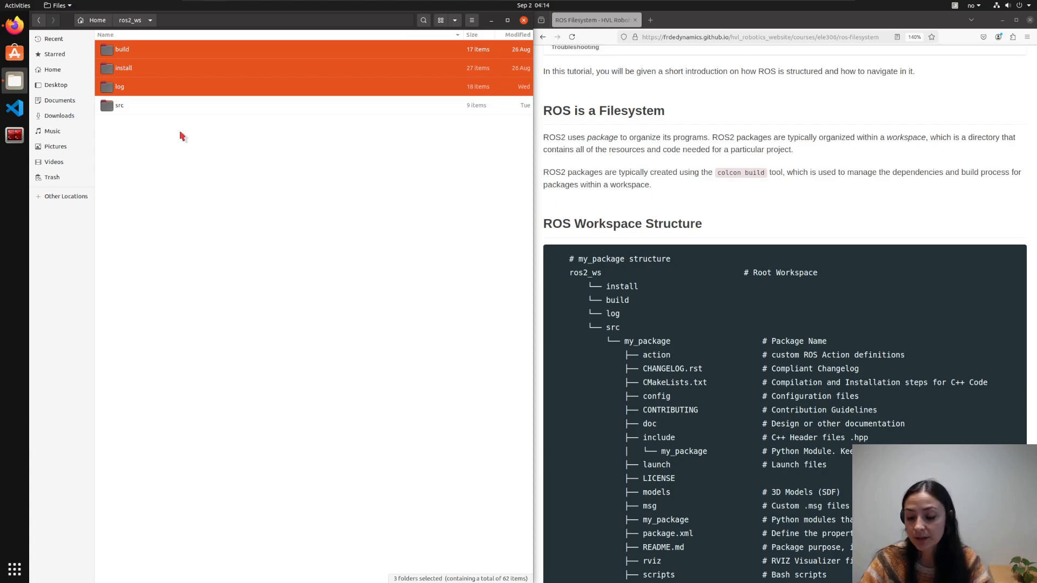
- Move the build, install and log folders to the Trash, leaving only src in ros2_ws
key(Delete)
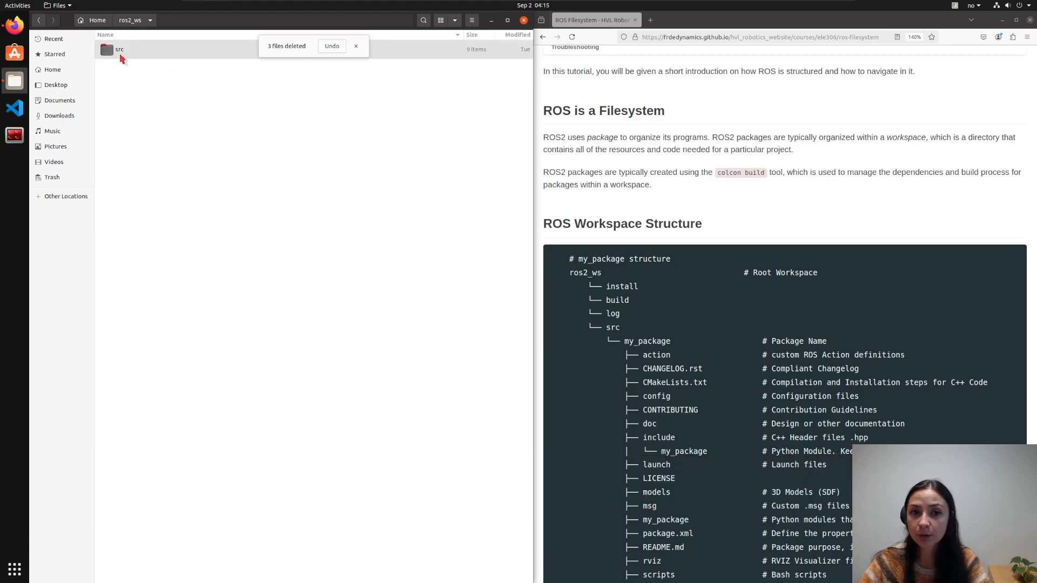
click(356, 45)
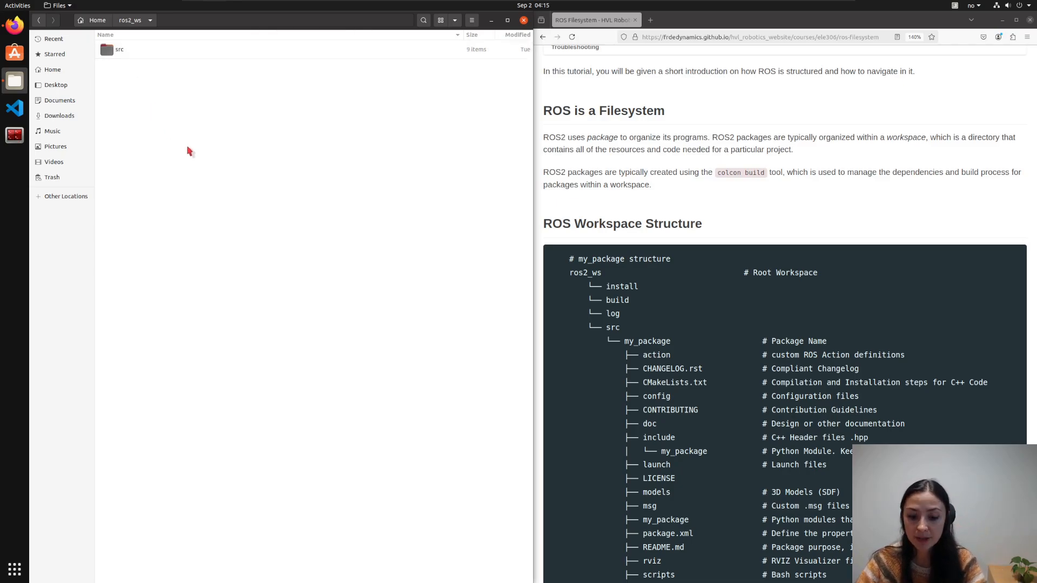
mouse_move(184, 153)
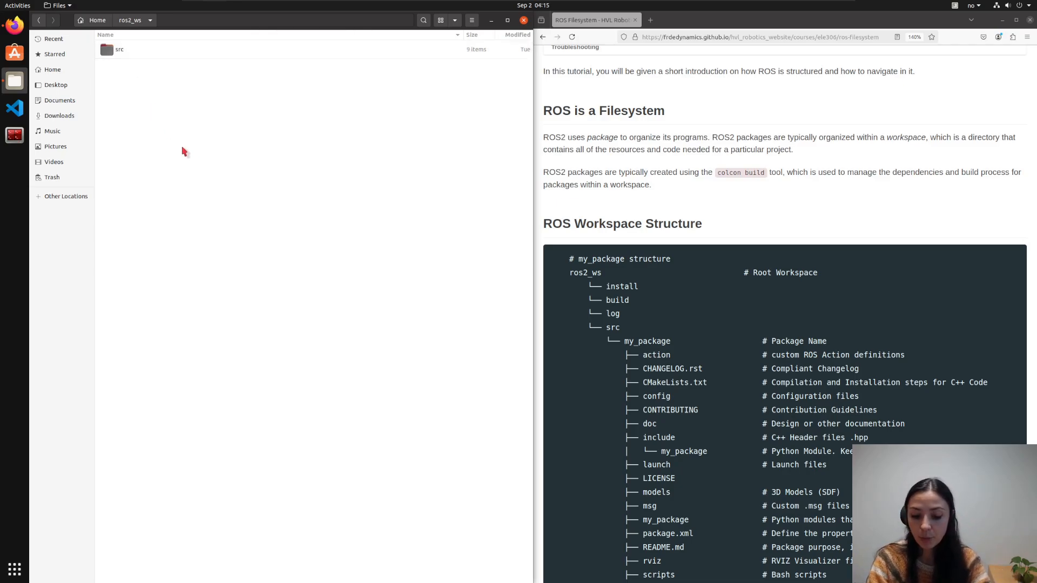
- Bring up a new terminal and change into the ros2_ws workspace directory
key(ctrl+alt+t)
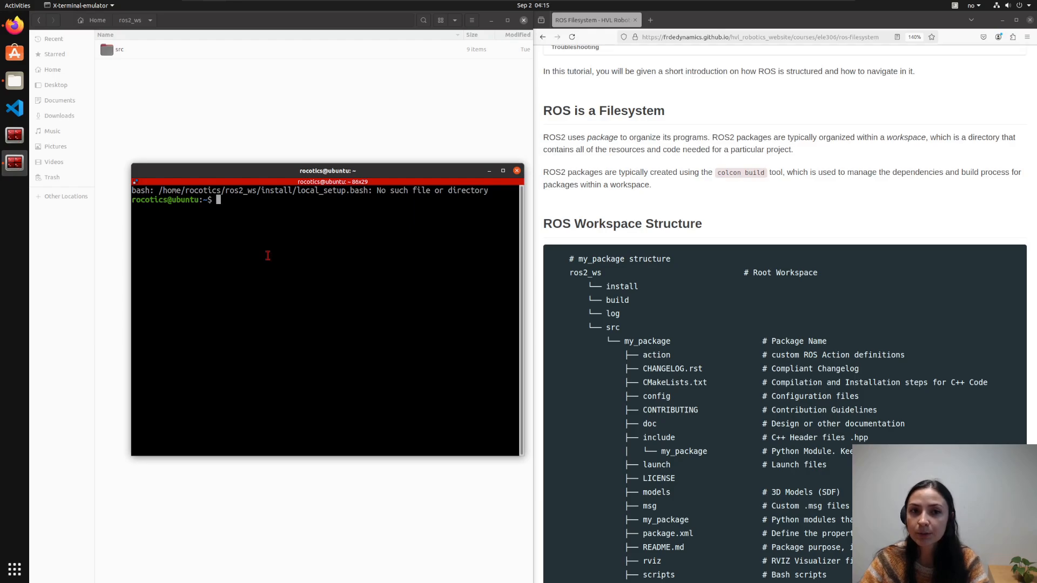
mouse_move(99, 61)
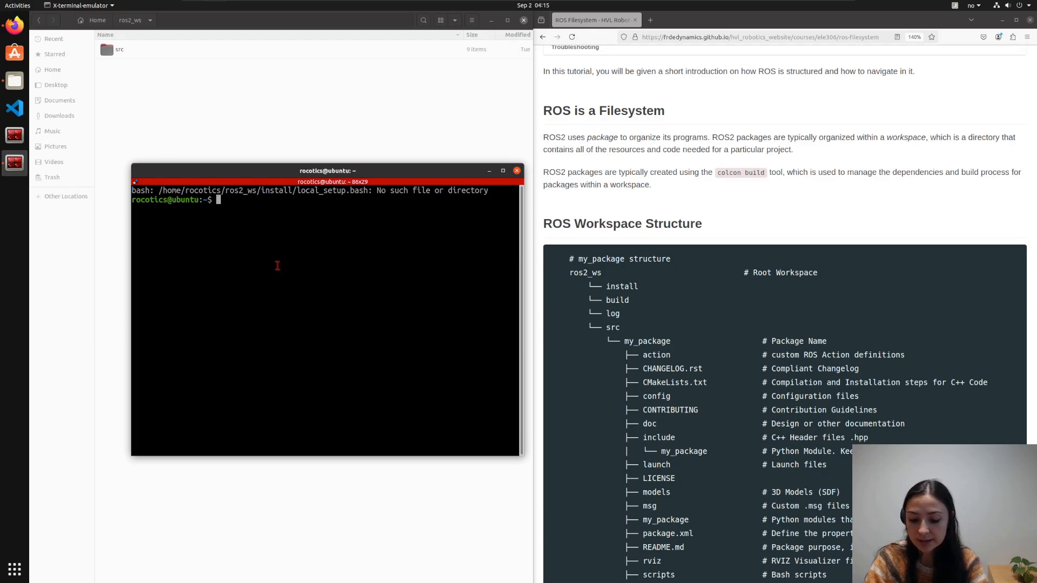
text(cd)
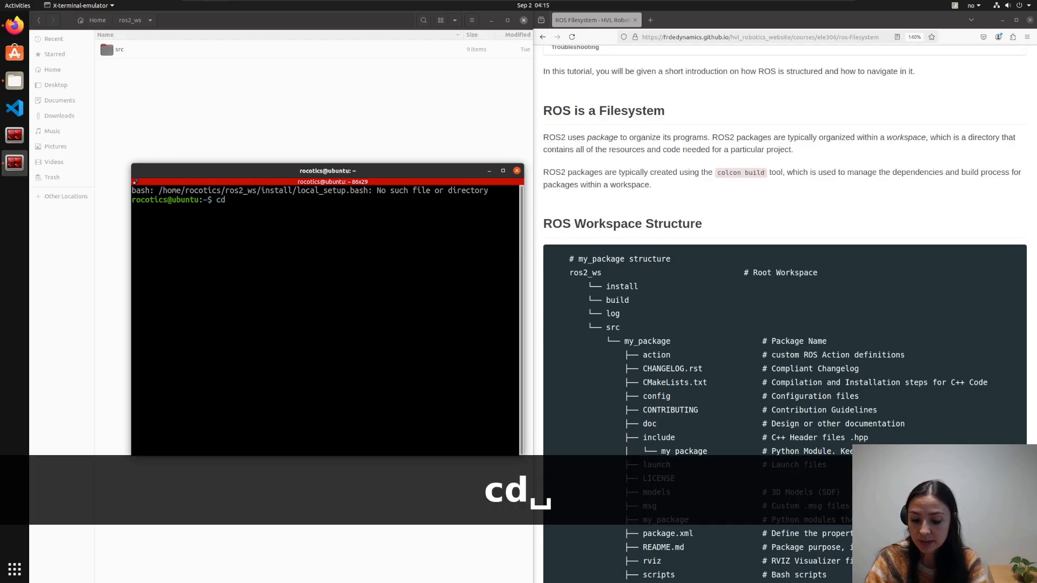
text(ros2_ws)
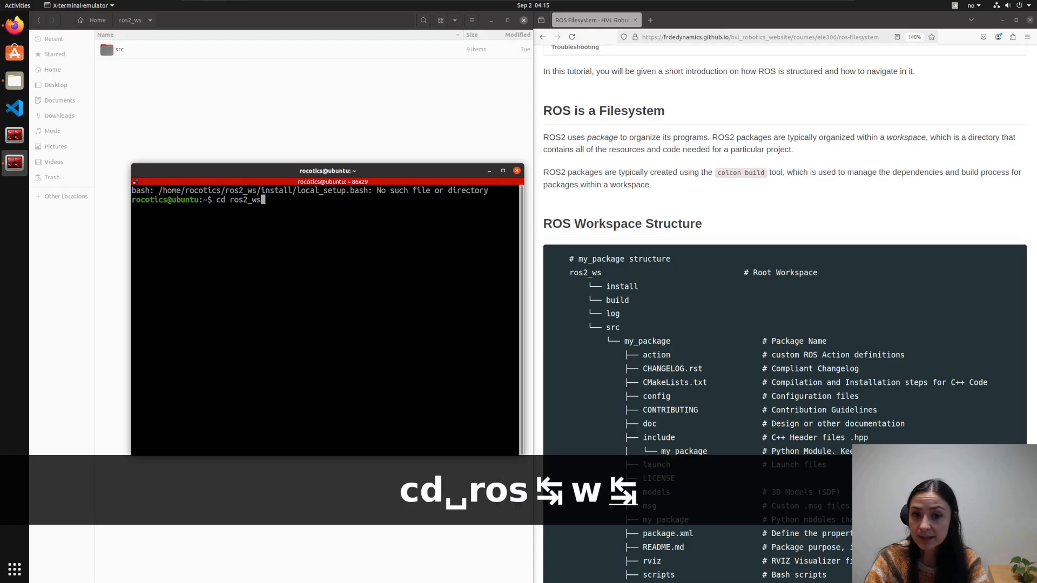
key(Return)
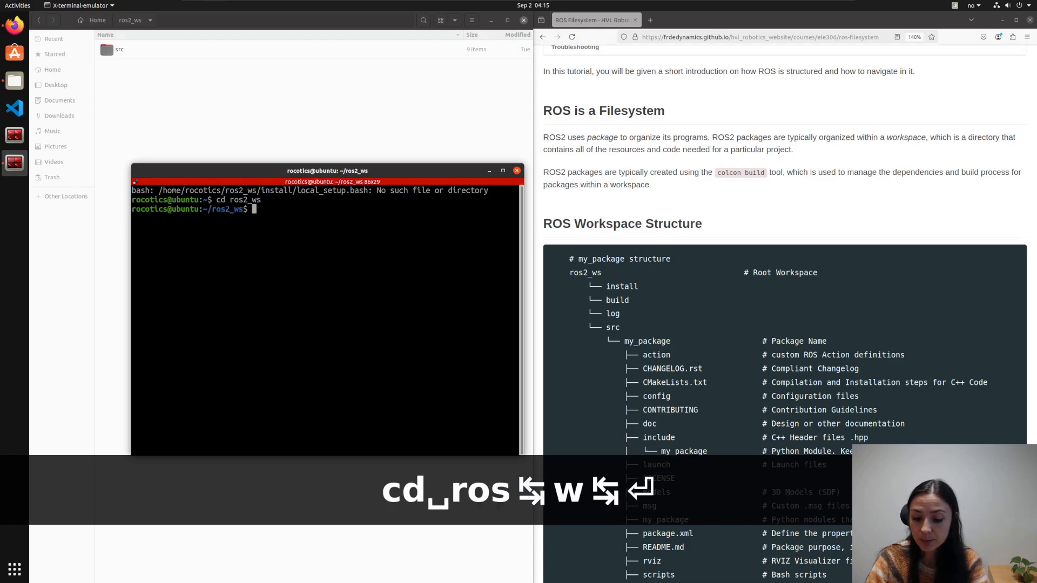
- Run colcon build to rebuild the workspace, recreating build, install and log
text(colcon bu)
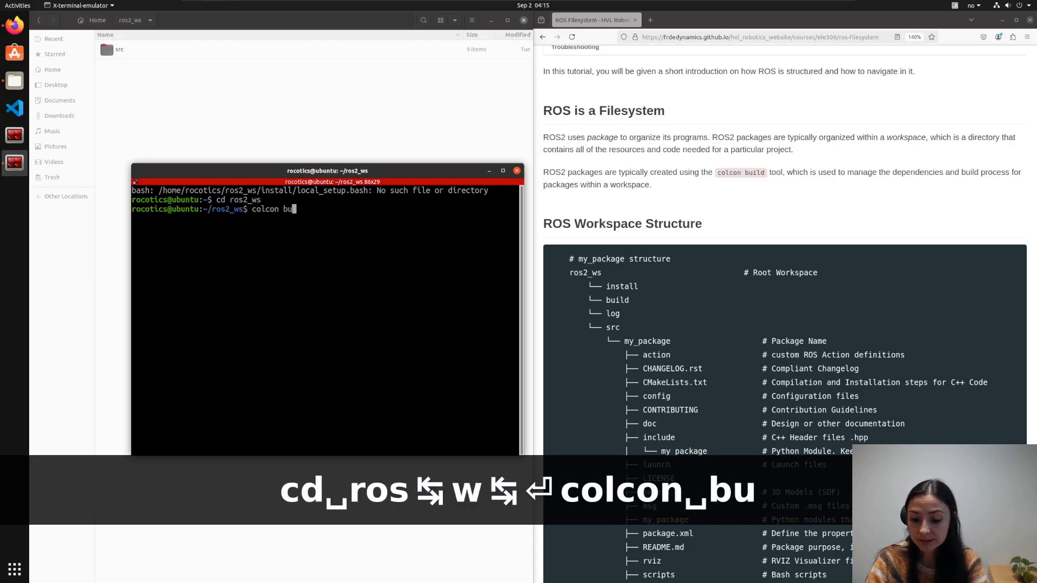
text(ild)
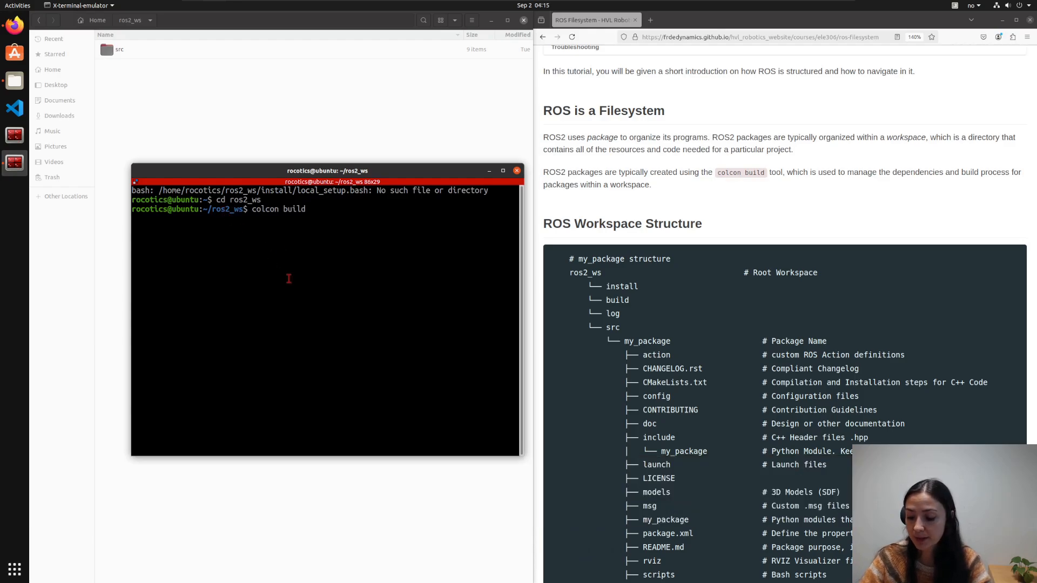
key(Return)
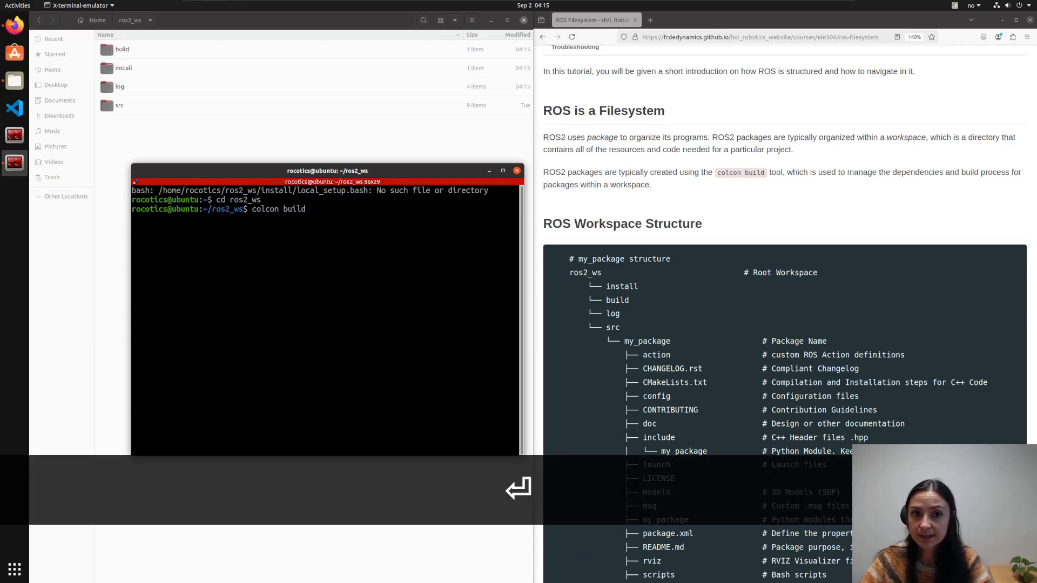
- Browse the src packages in Files while colcon build finishes all 16 packages
key(Return)
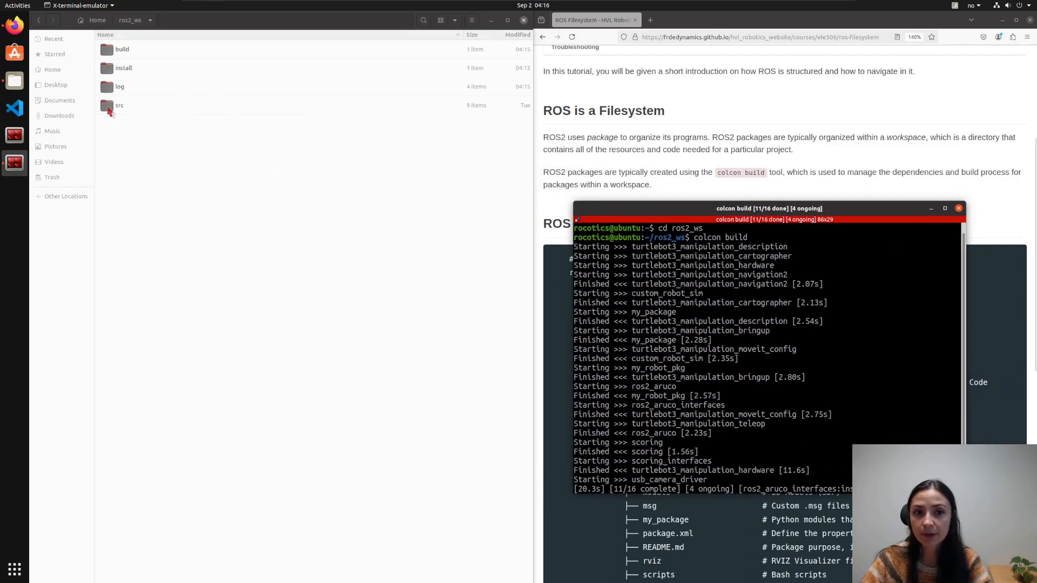
double_click(119, 105)
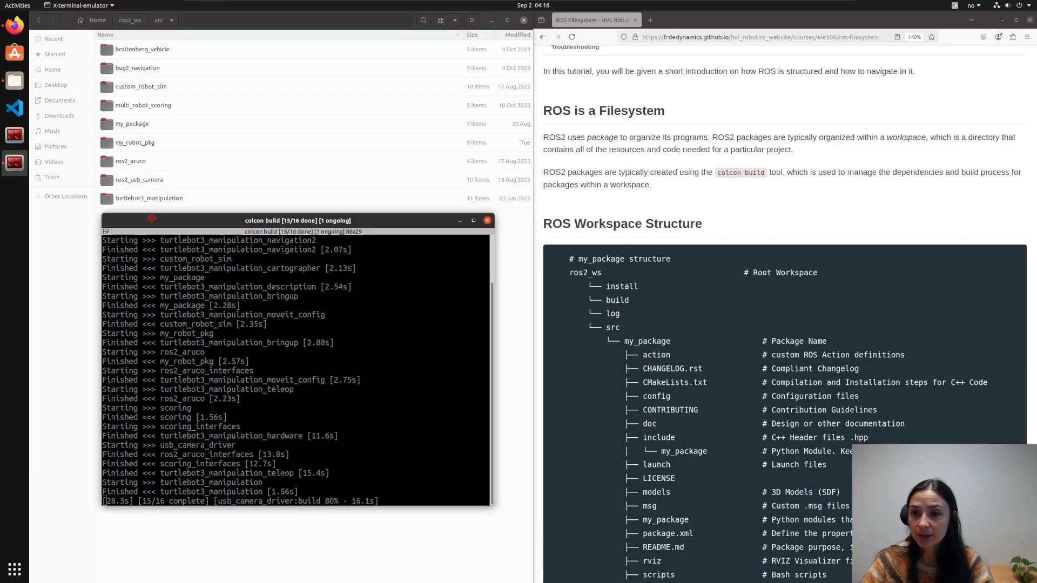
click(298, 220)
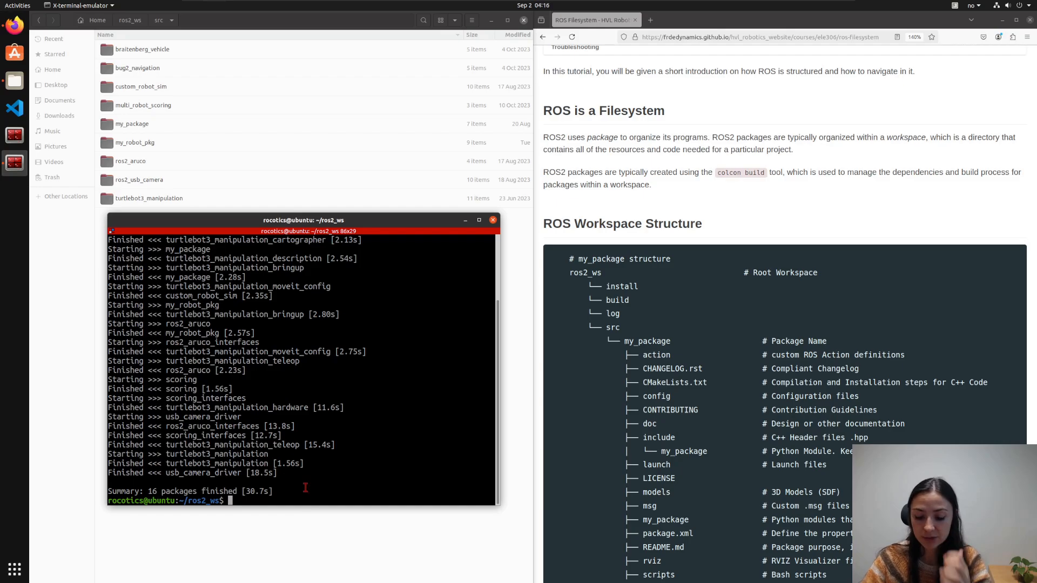
- Run source install/setup.bash to load the rebuilt workspace into the shell
text(source)
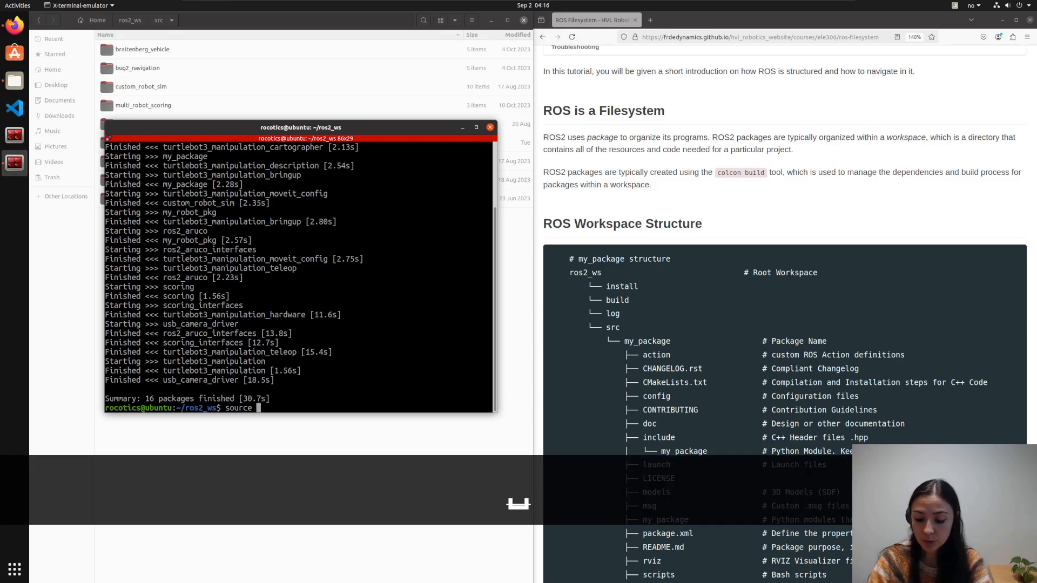
text(install/se)
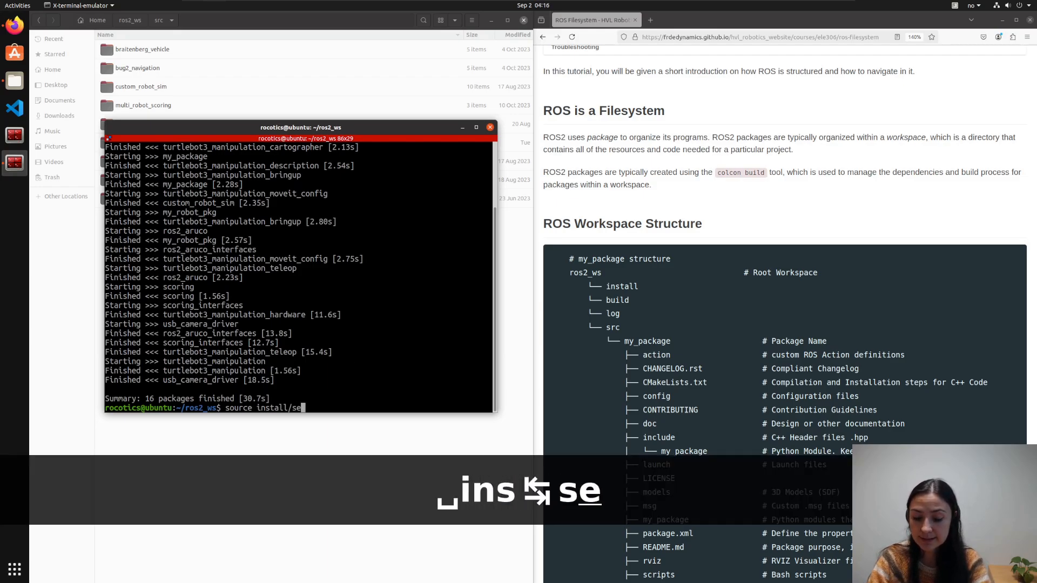
text(tup.bash)
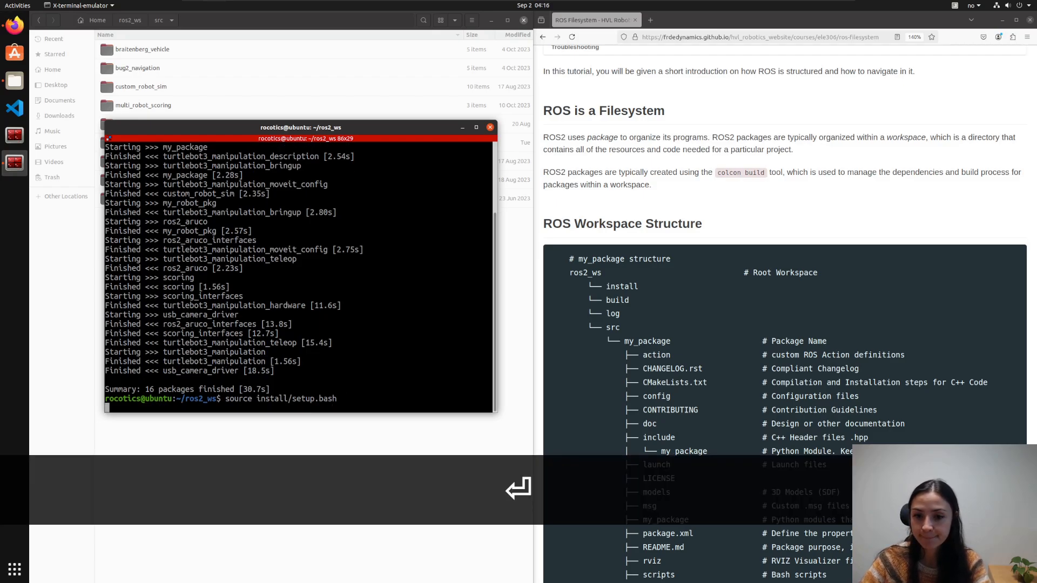
key(Return)
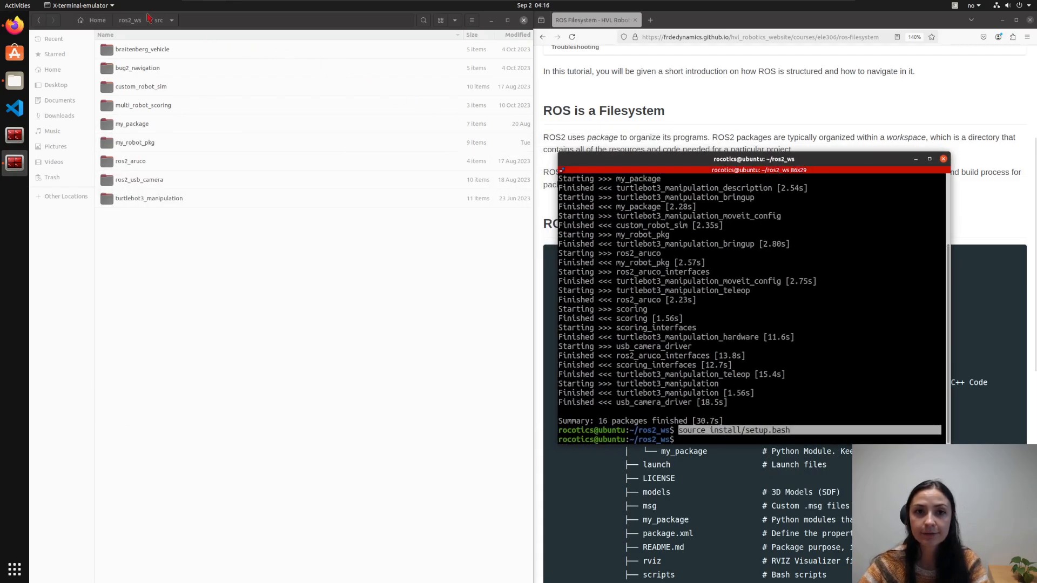
click(130, 19)
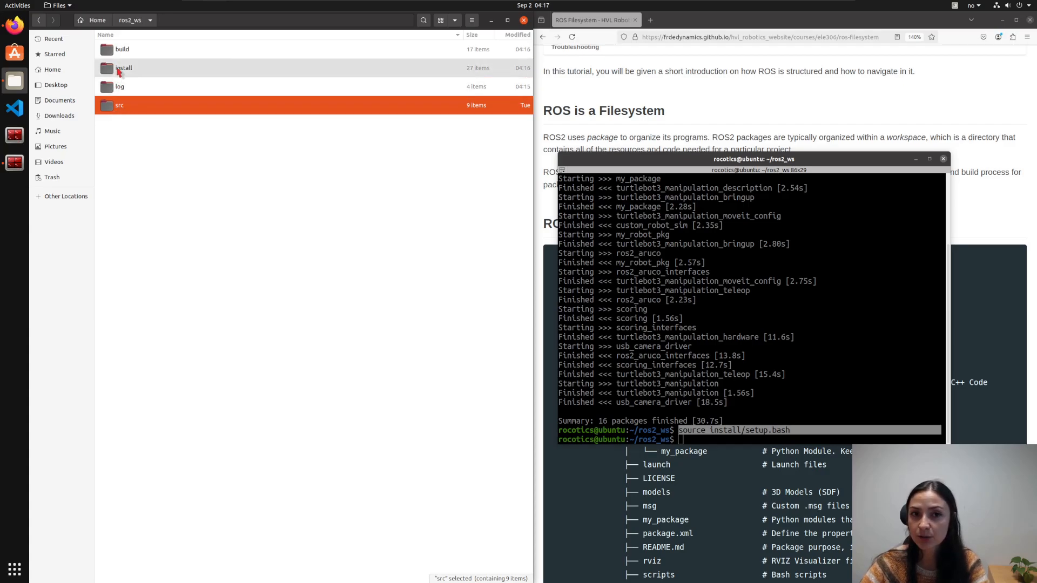
- Look inside the install folder at its per-package folders and setup scripts
double_click(123, 67)
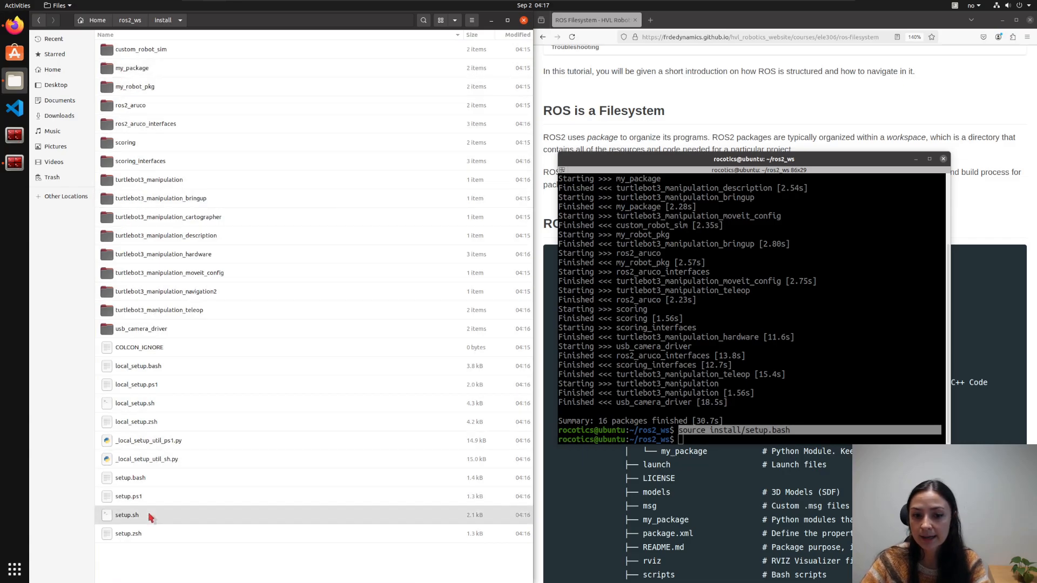
click(130, 477)
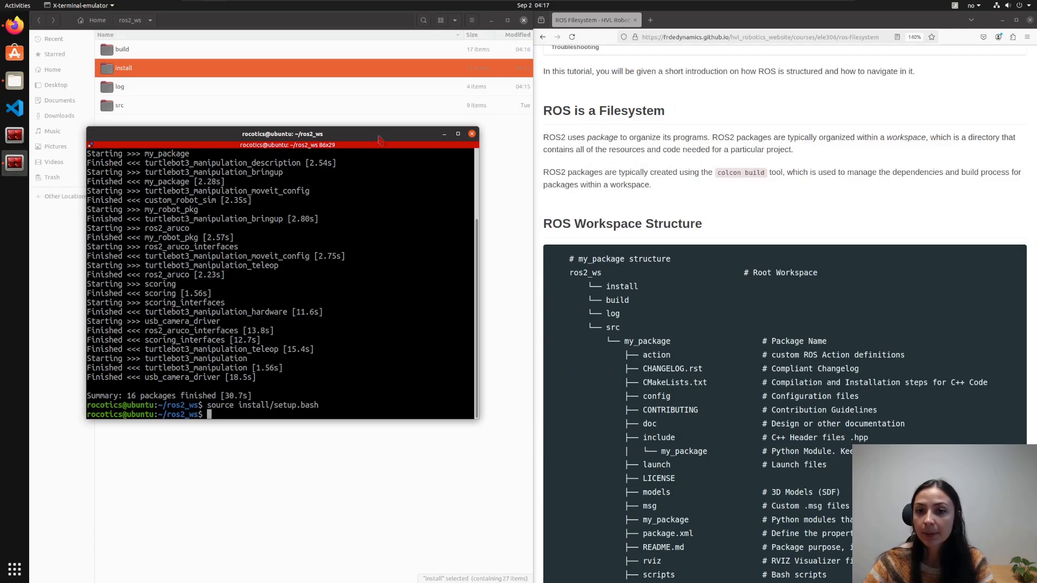
drag(282, 134, 336, 168)
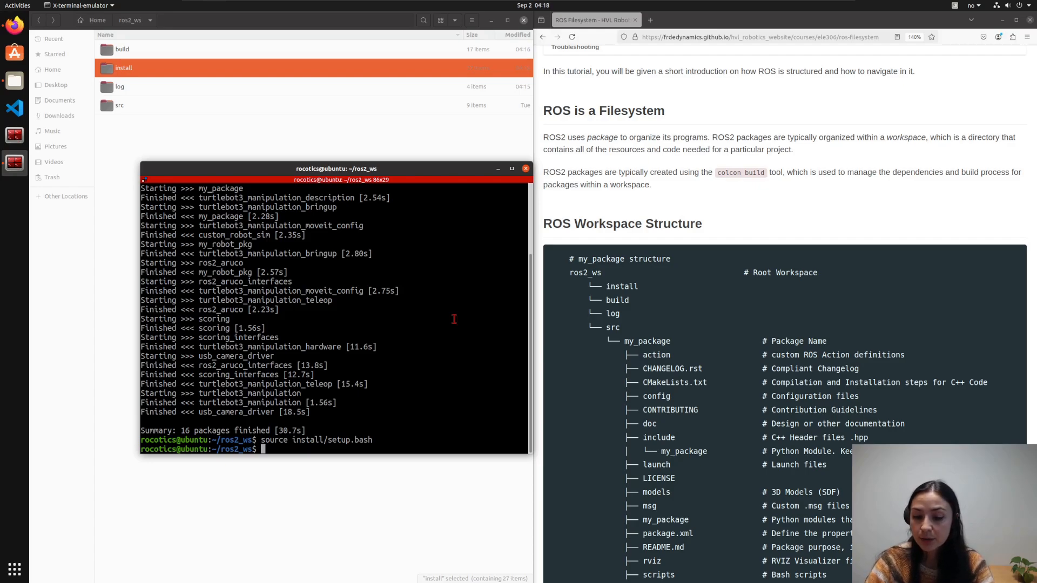
- Enter colcon build --symlink-install at the ros2_ws prompt
text(colcon b)
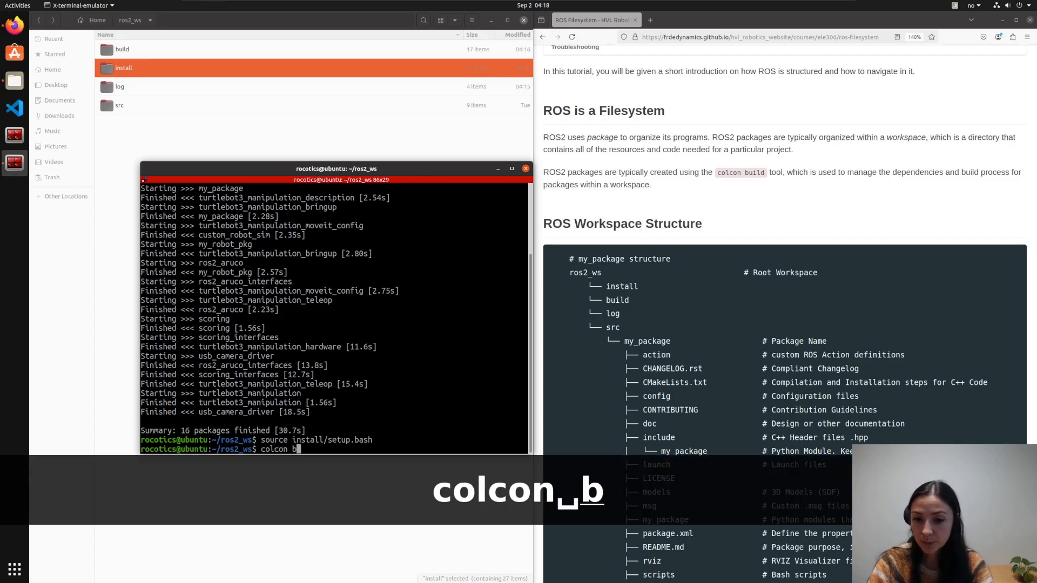
text(uild)
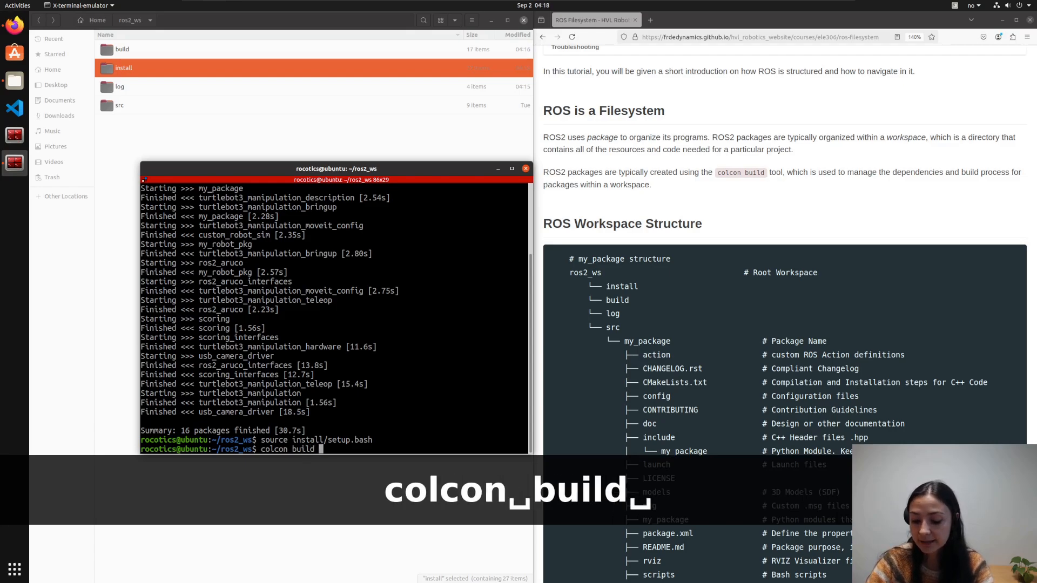
text(--sym)
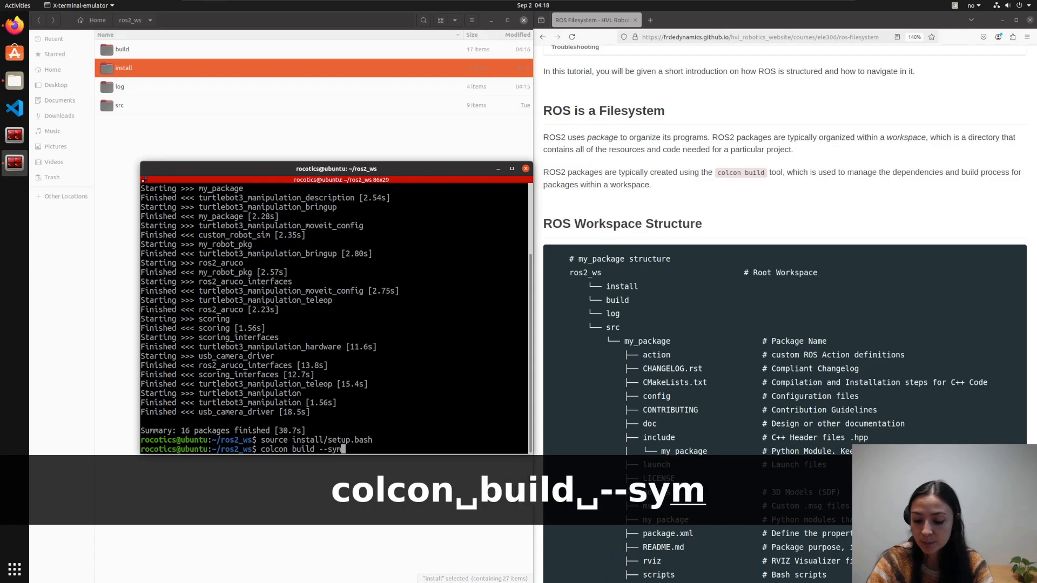
text(link)
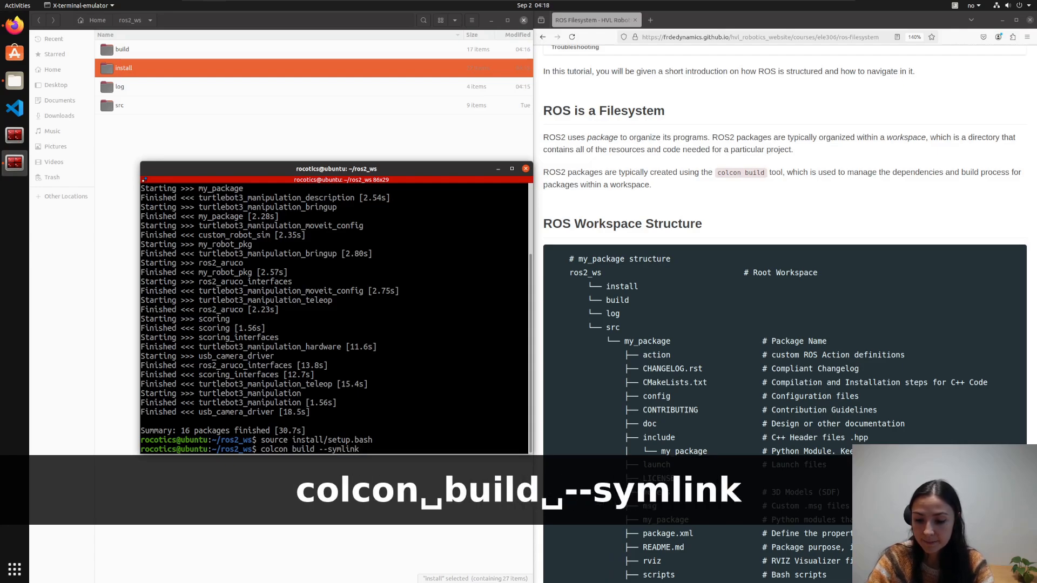
text(-ins)
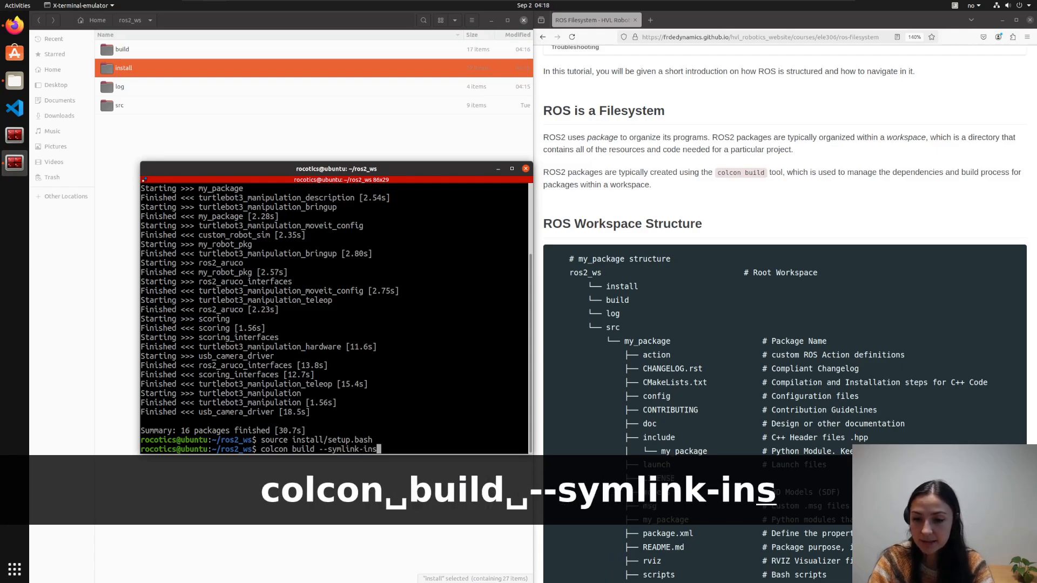
text(tall)
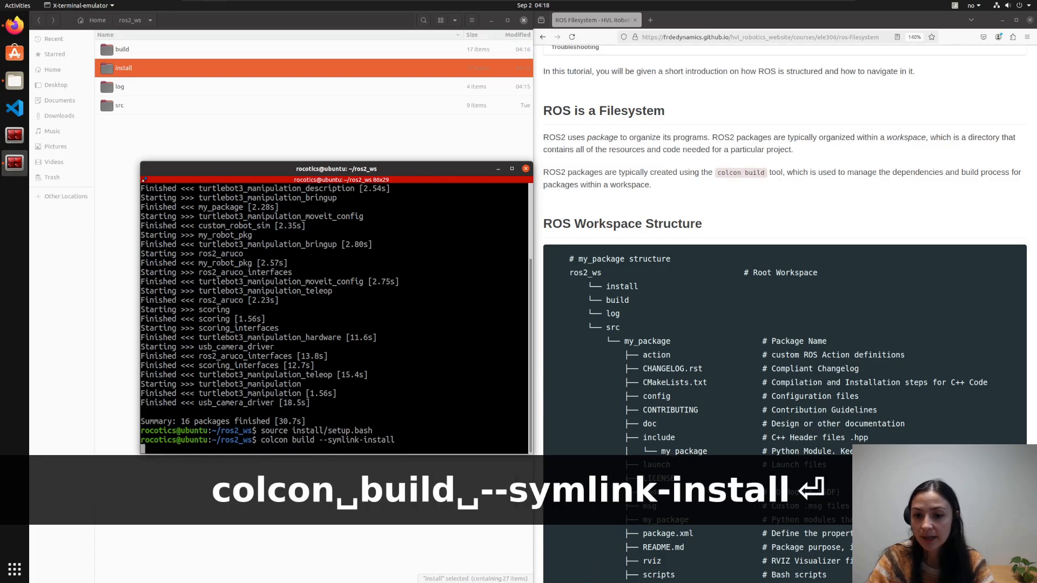